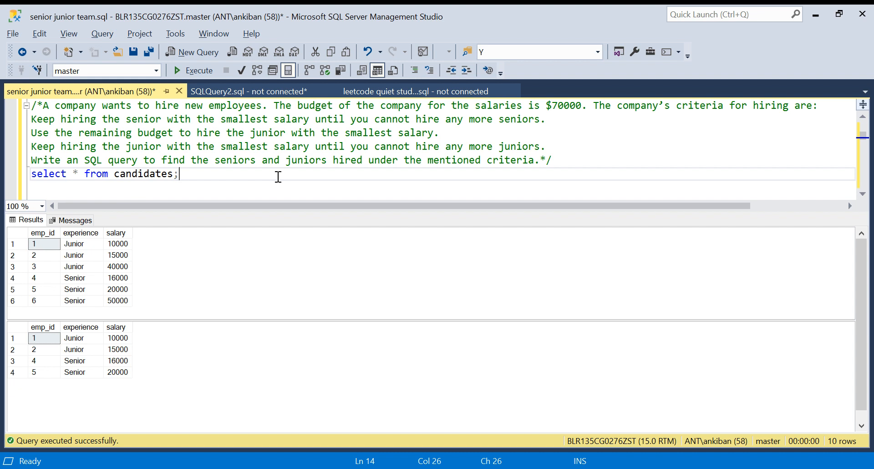
pyautogui.moveTo(66, 109)
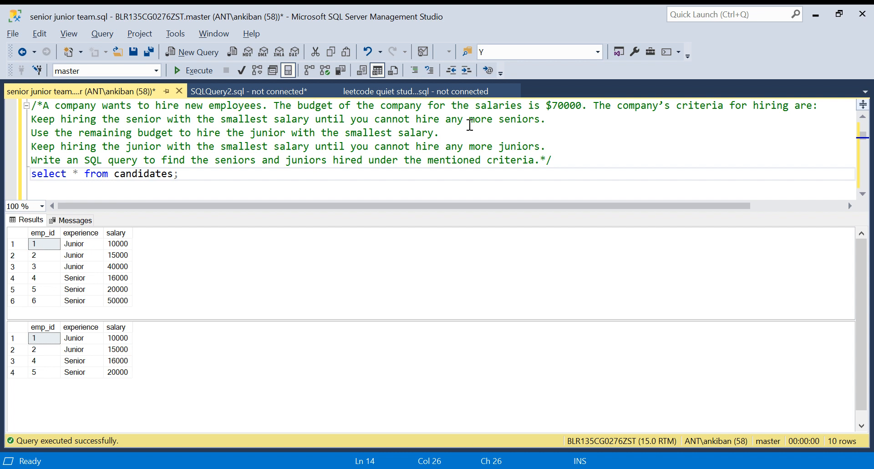
pyautogui.moveTo(576, 111)
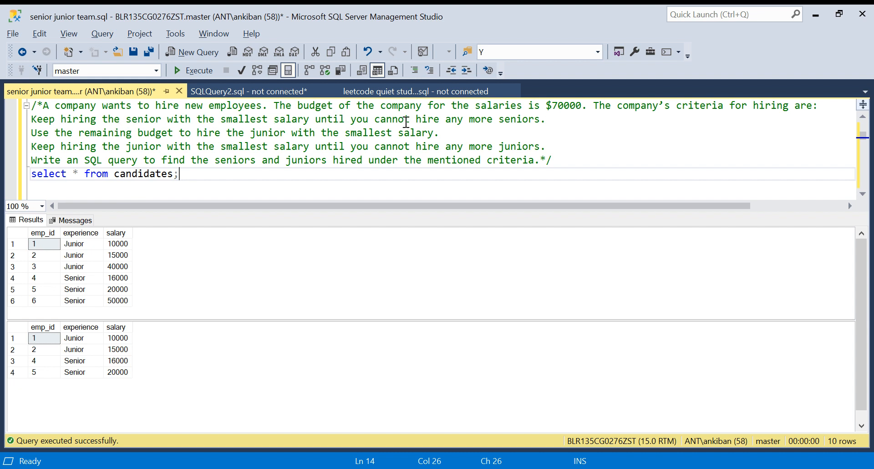
pyautogui.moveTo(40, 255)
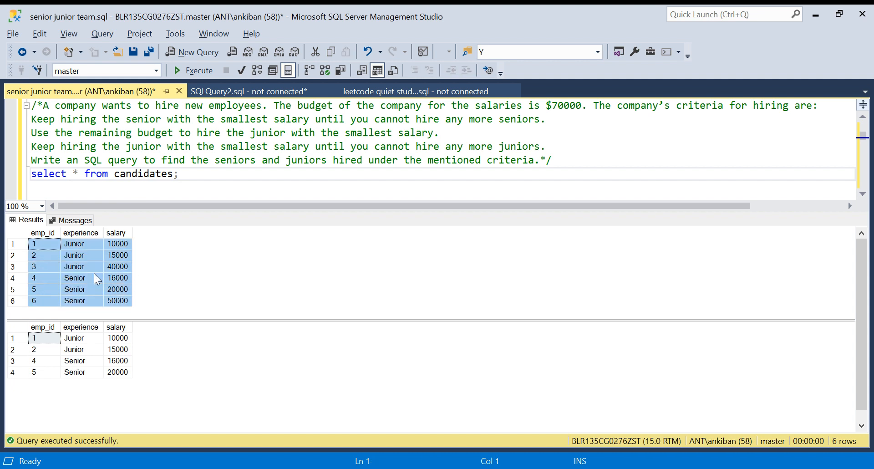
pyautogui.moveTo(563, 105)
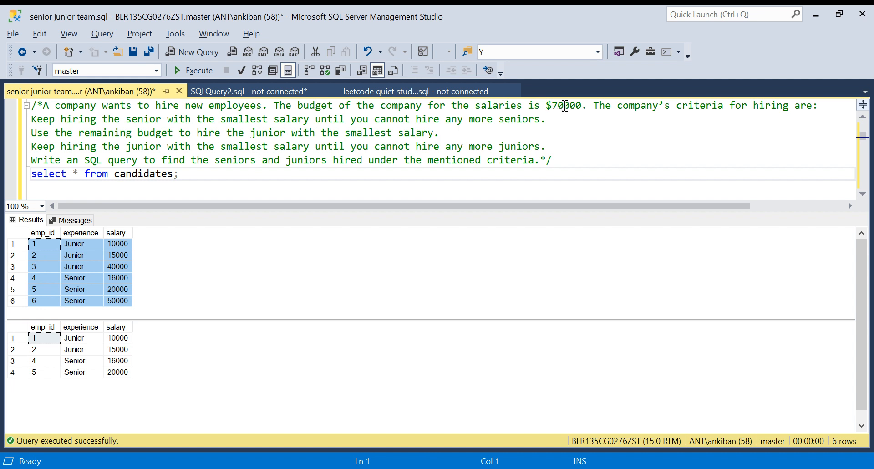
# Review the $70000 budget and the two cheapest senior salaries, 16000 and 20000.
pyautogui.doubleClick(562, 106)
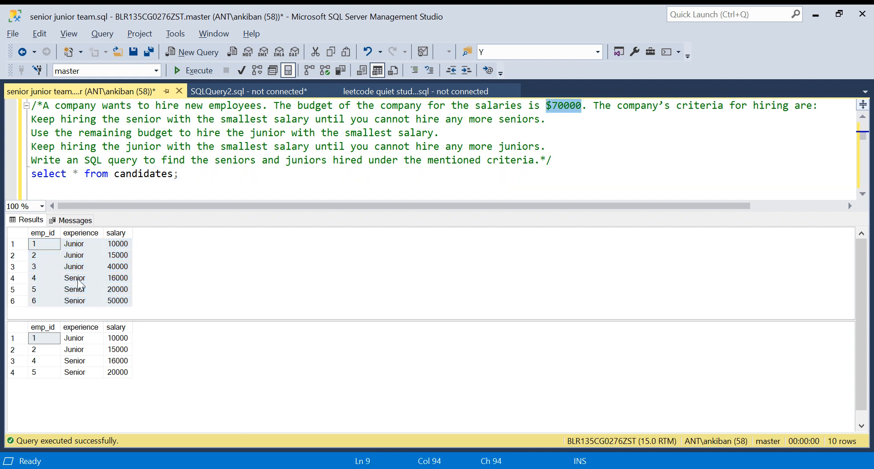
pyautogui.click(117, 277)
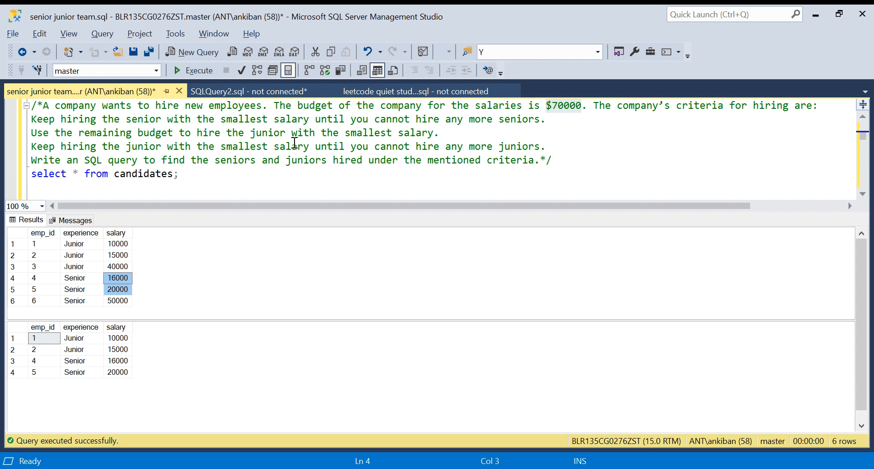
pyautogui.moveTo(221, 132)
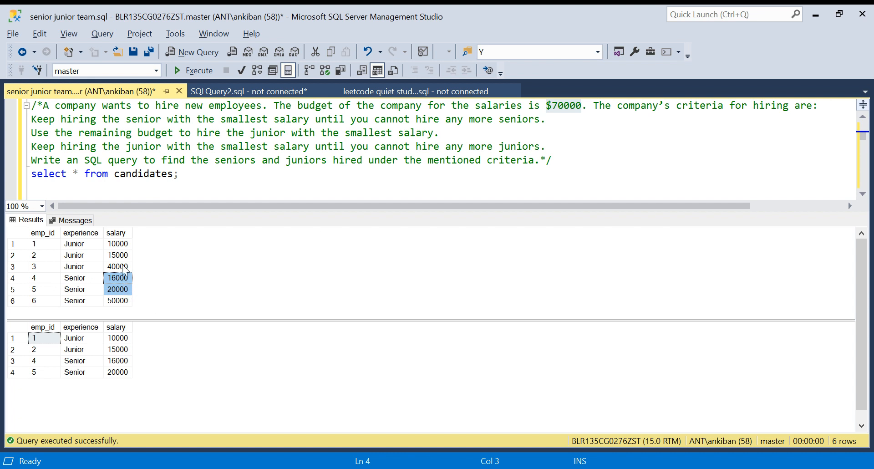
pyautogui.moveTo(99, 274)
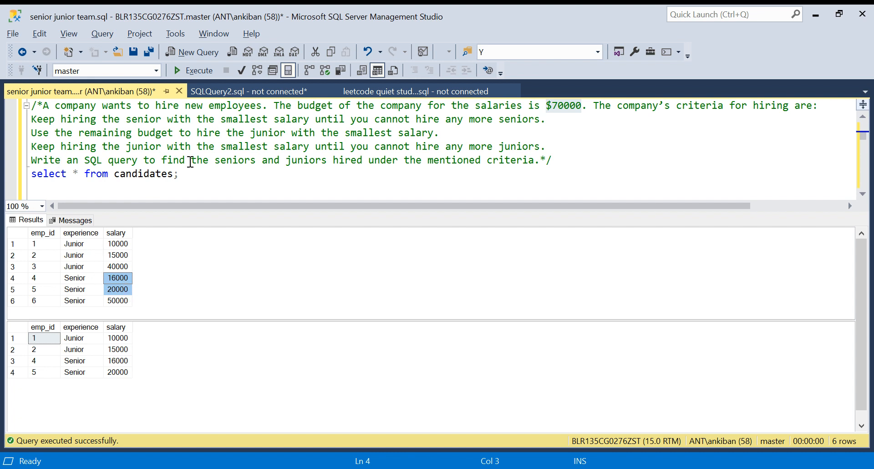
pyautogui.moveTo(476, 158)
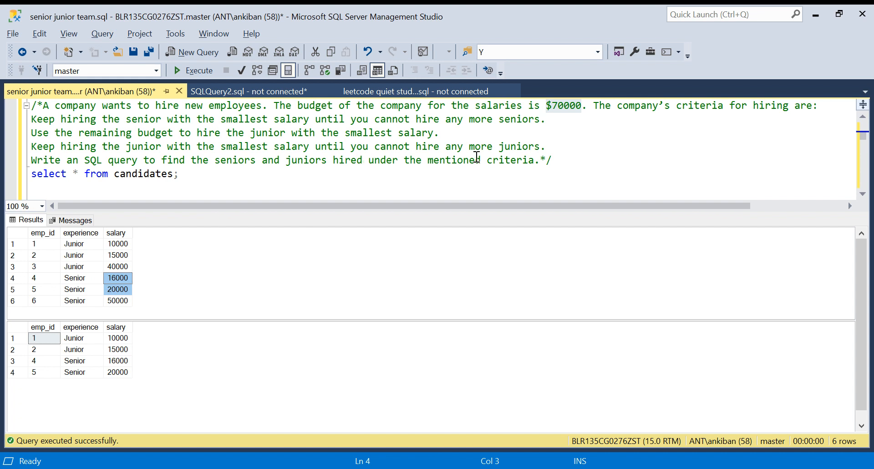
pyautogui.moveTo(177, 281)
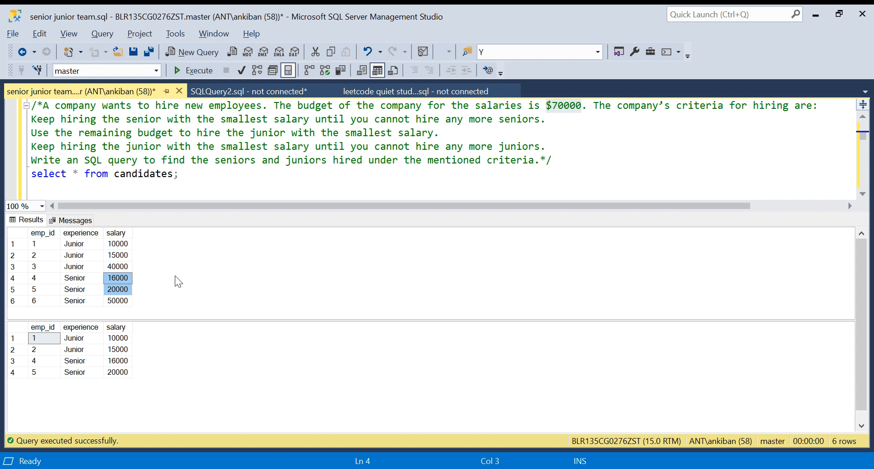
pyautogui.moveTo(74, 284)
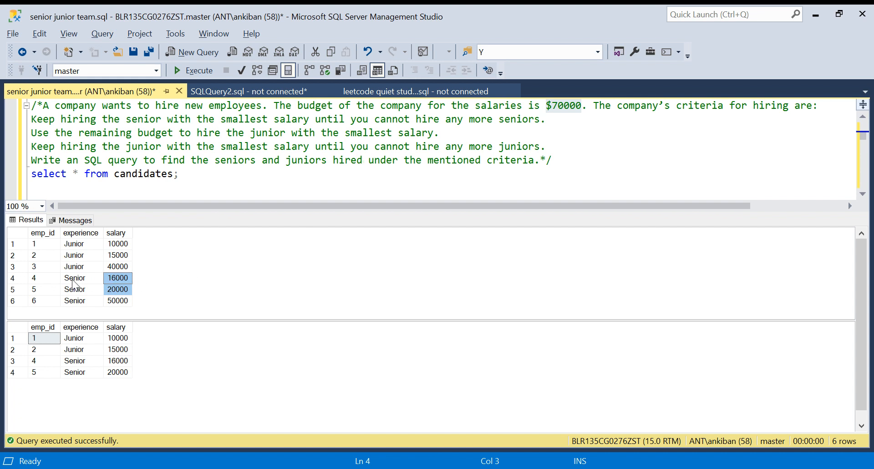
pyautogui.click(117, 277)
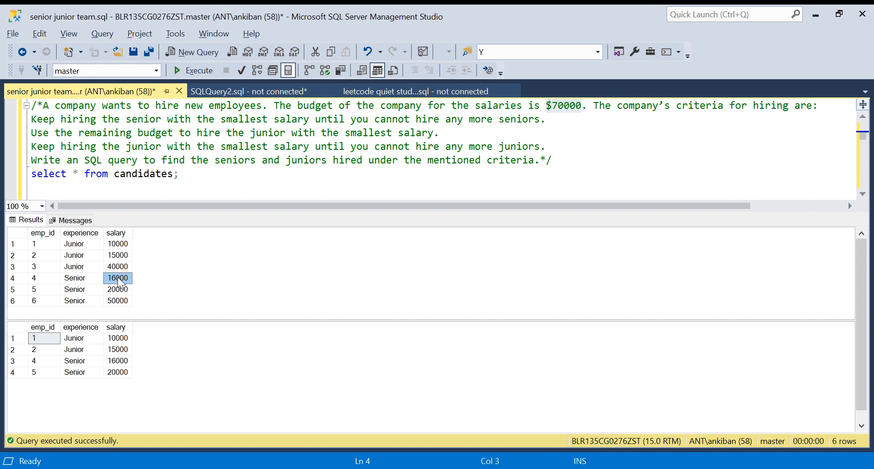
pyautogui.moveTo(237, 239)
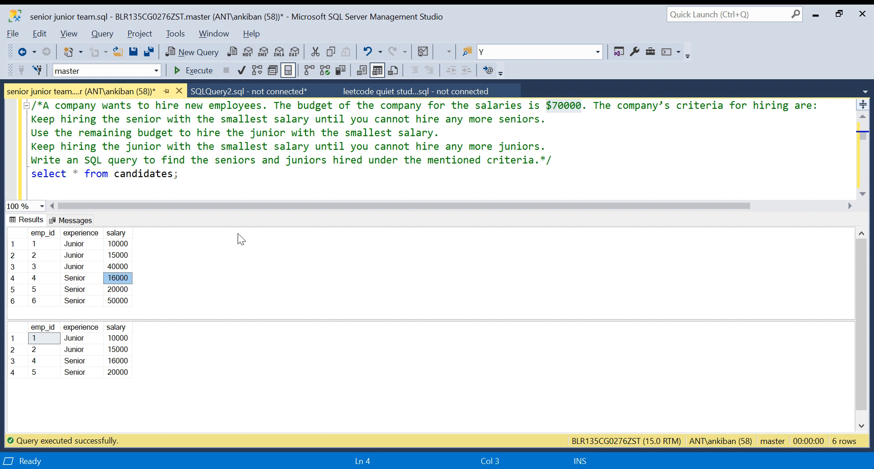
pyautogui.moveTo(40, 282)
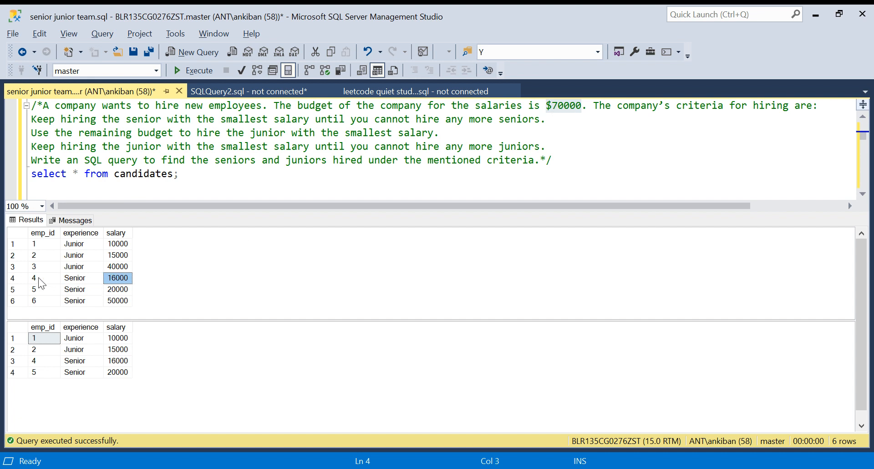
pyautogui.click(34, 278)
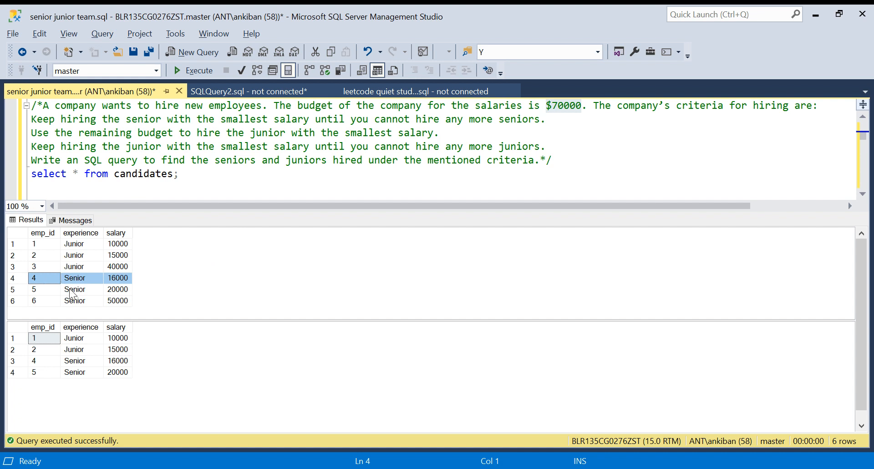
pyautogui.click(33, 289)
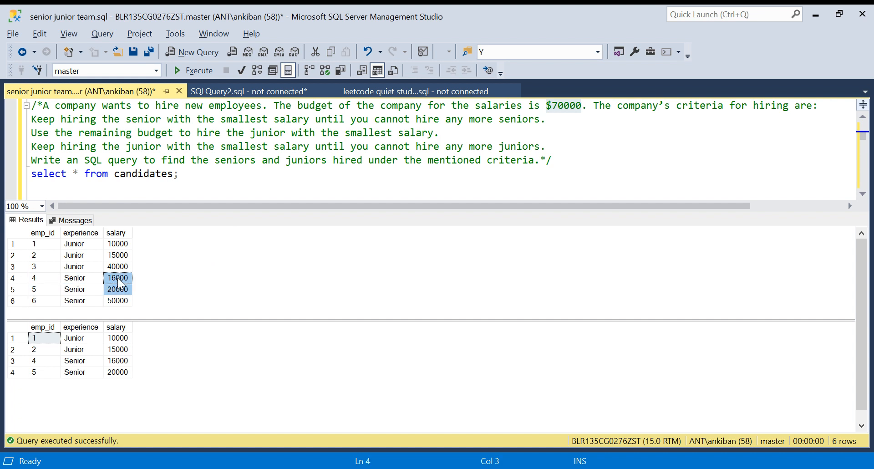
pyautogui.moveTo(507, 121)
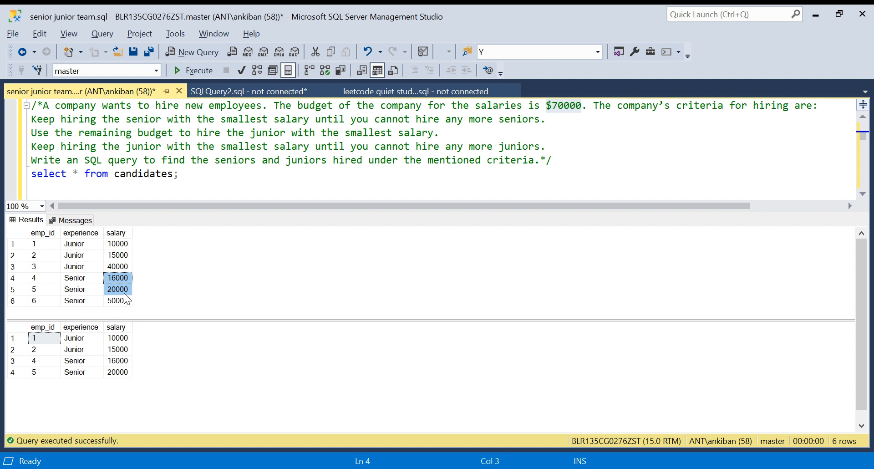
pyautogui.moveTo(120, 304)
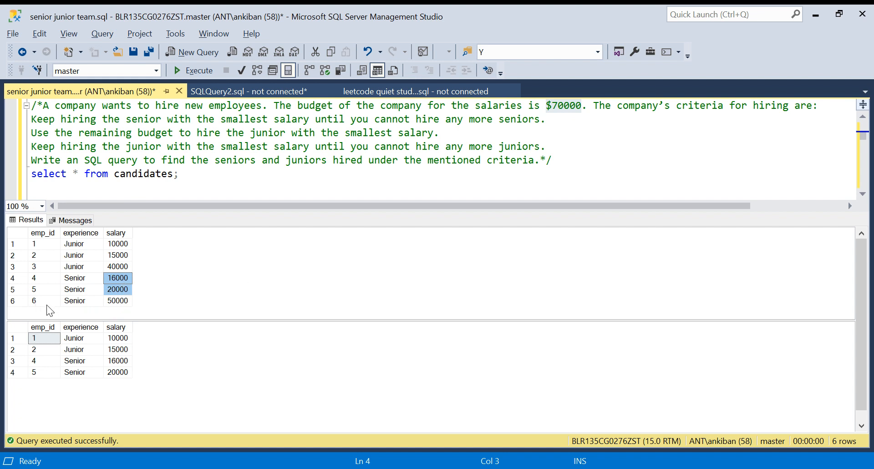
pyautogui.moveTo(559, 116)
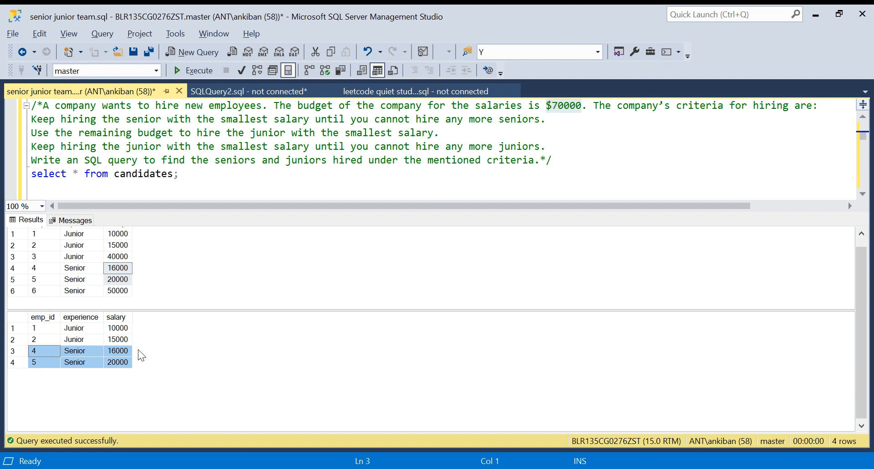
pyautogui.moveTo(317, 262)
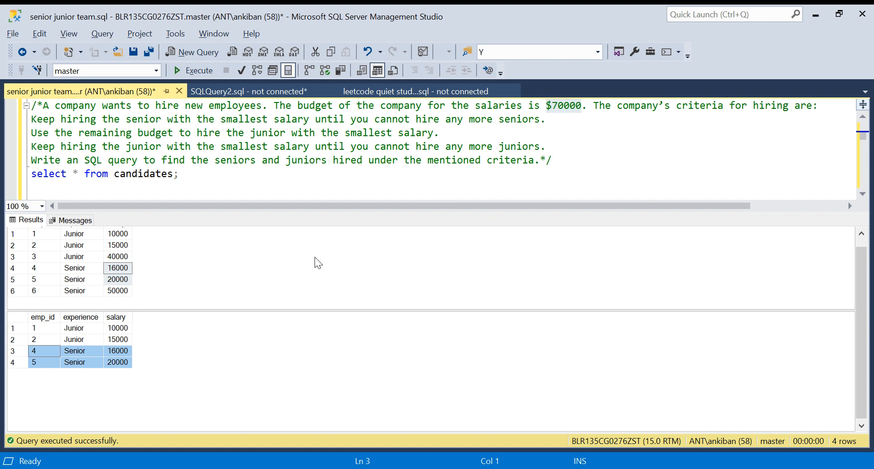
pyautogui.moveTo(90, 382)
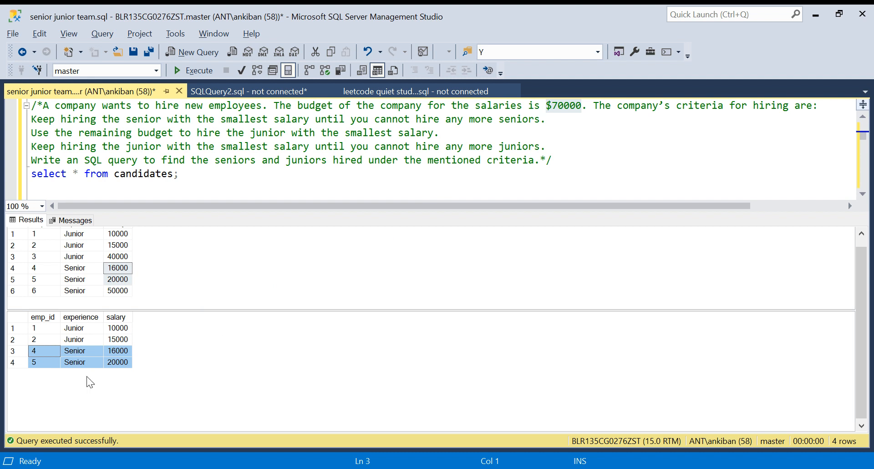
pyautogui.moveTo(559, 116)
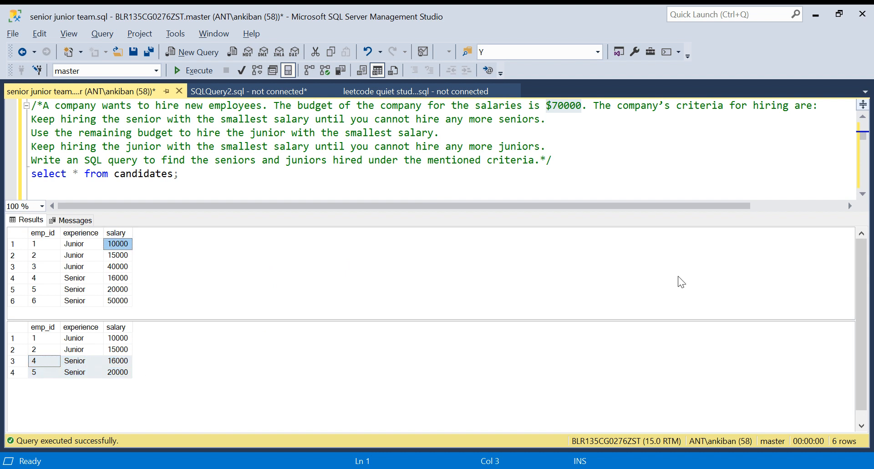
pyautogui.moveTo(121, 250)
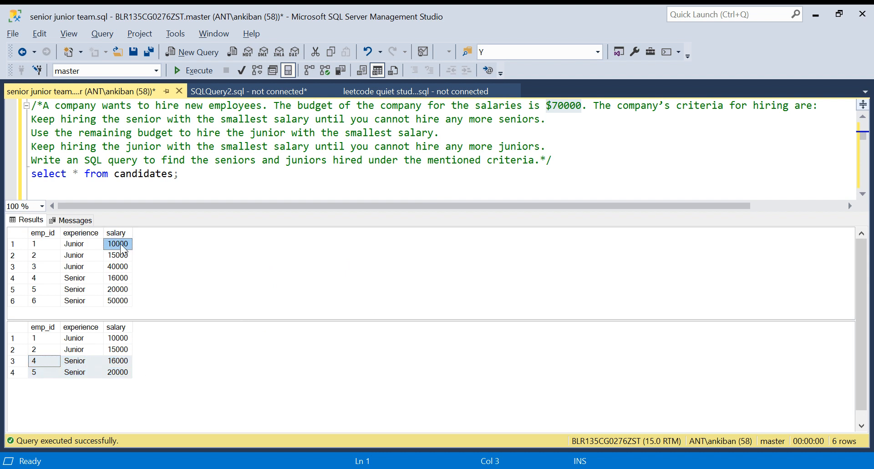
pyautogui.moveTo(123, 249)
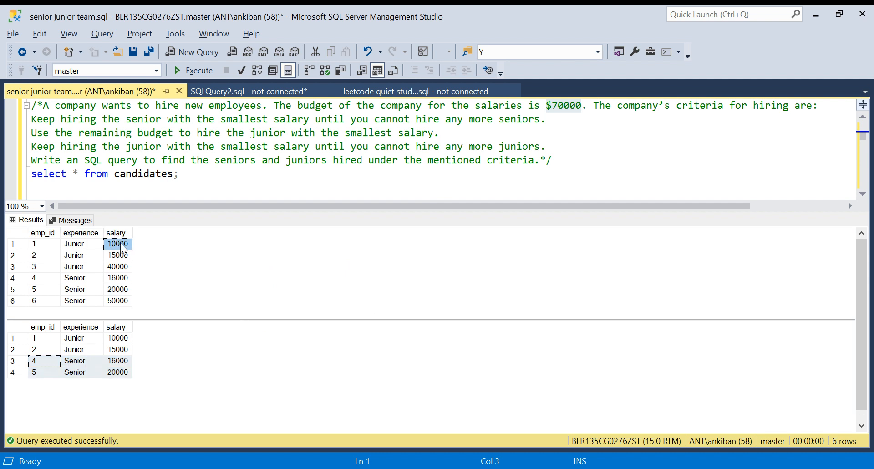
# Review the junior salaries 10000, 15000 and 40000, then highlight the select-all statement.
pyautogui.click(117, 255)
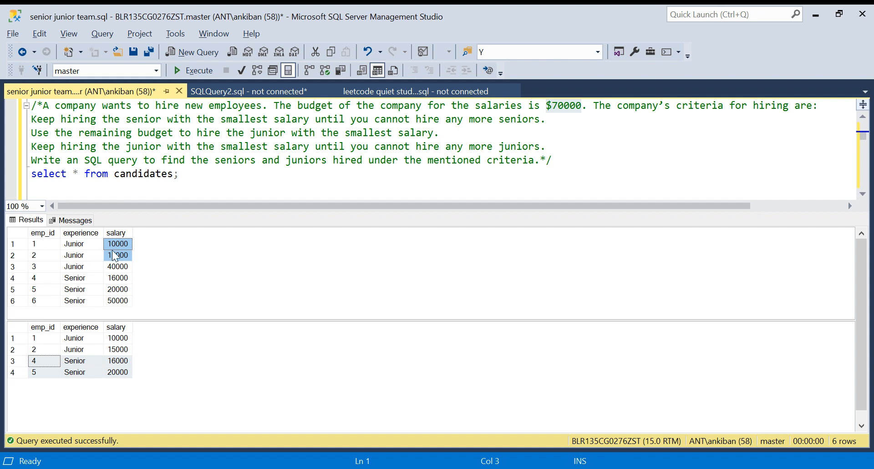
pyautogui.moveTo(133, 266)
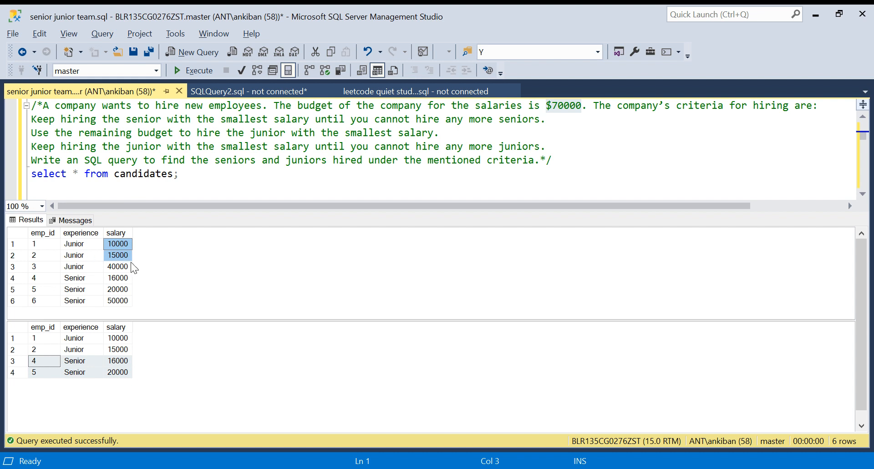
pyautogui.click(117, 265)
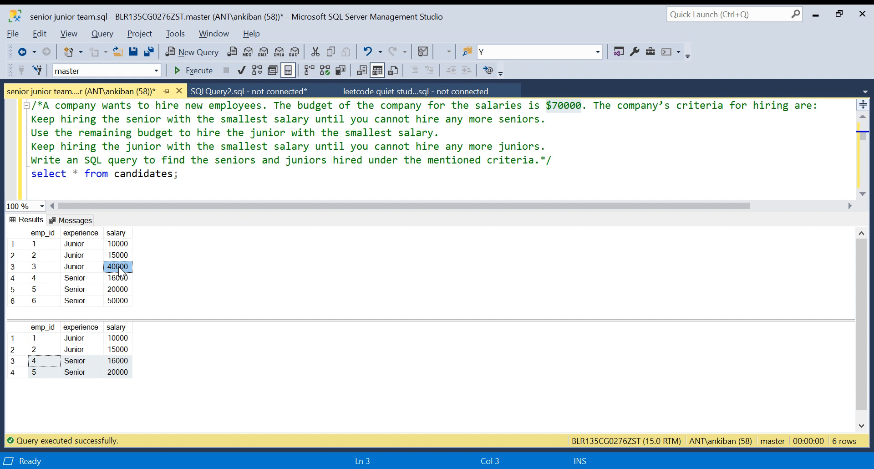
pyautogui.moveTo(130, 275)
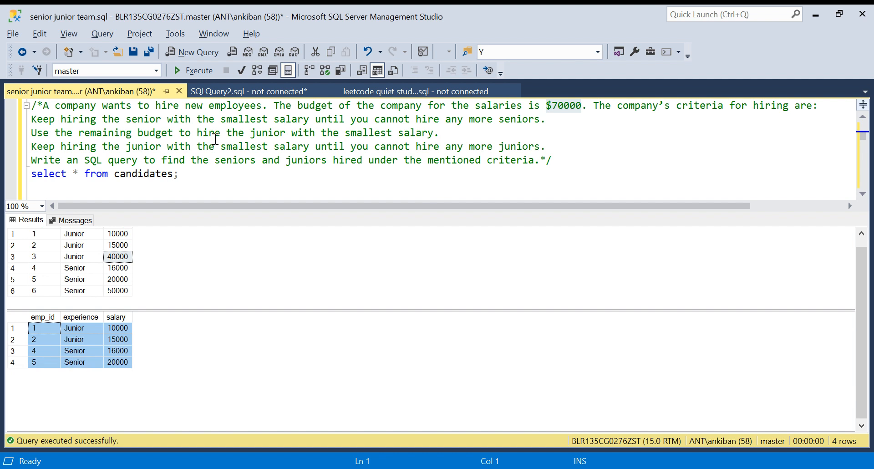
pyautogui.click(178, 173)
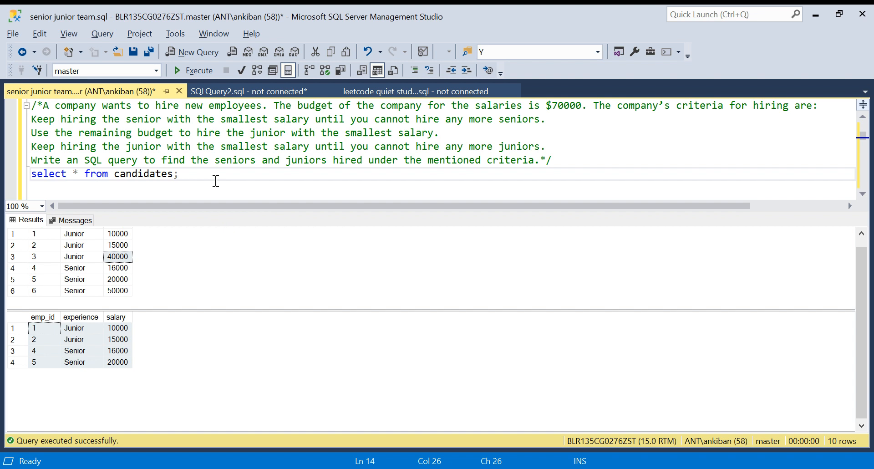
pyautogui.moveTo(100, 285)
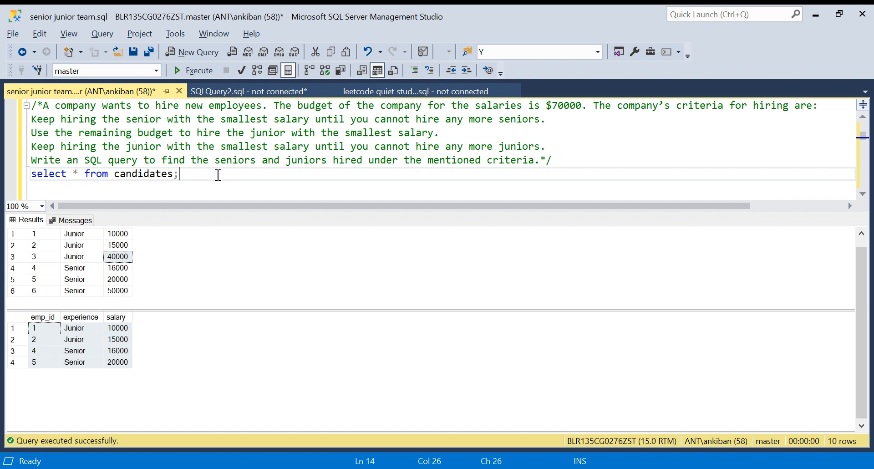
pyautogui.moveTo(274, 224)
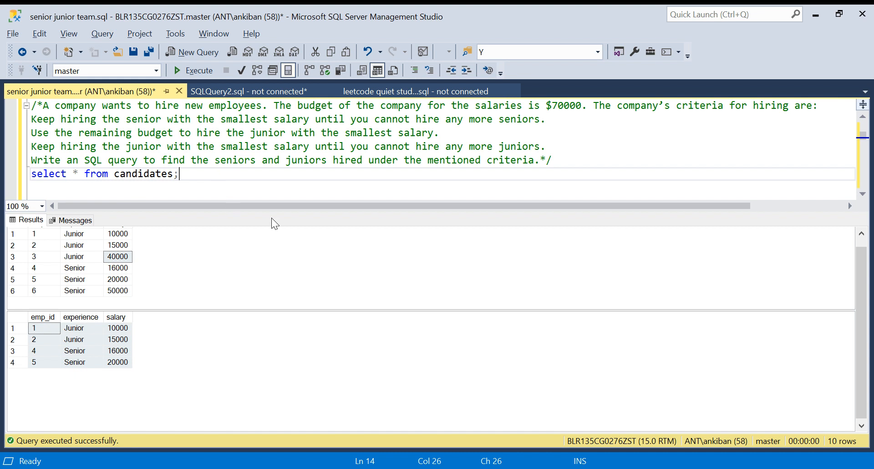
pyautogui.moveTo(329, 223)
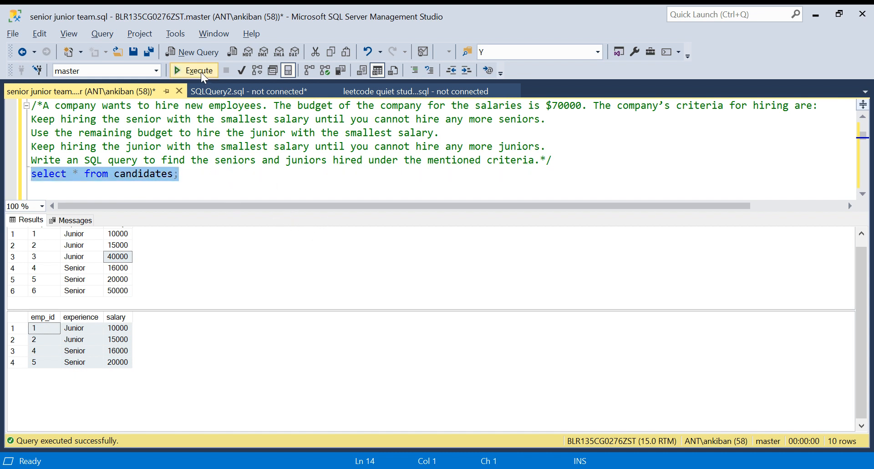
# Run select * from candidates and highlight the two lowest junior salaries.
pyautogui.click(193, 70)
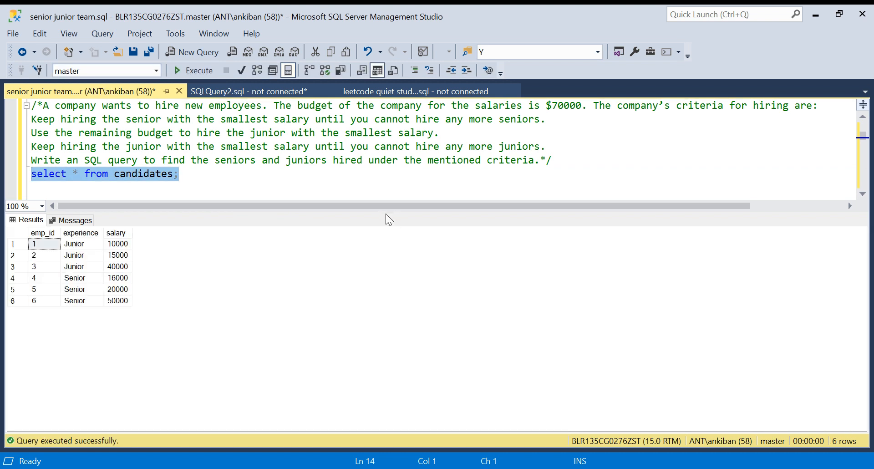
pyautogui.moveTo(385, 213)
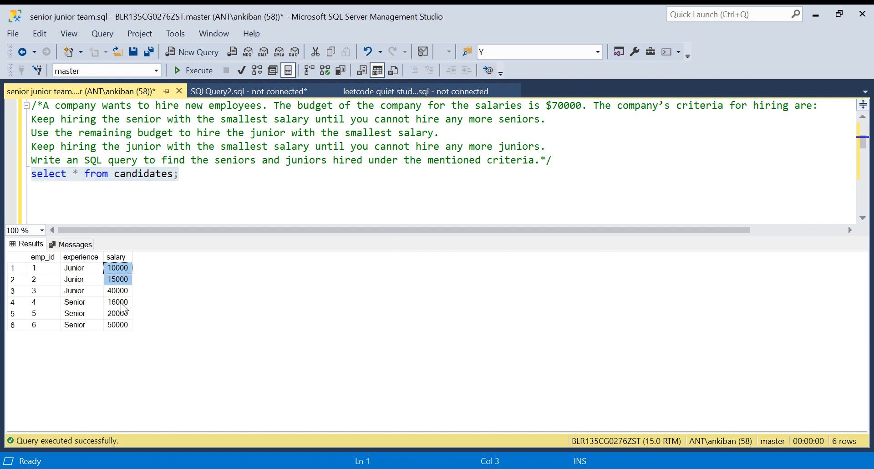
pyautogui.click(118, 302)
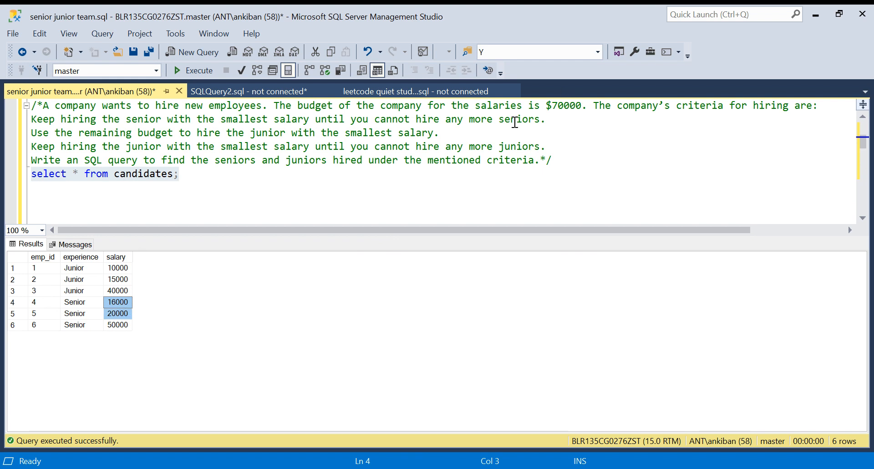
pyautogui.moveTo(351, 165)
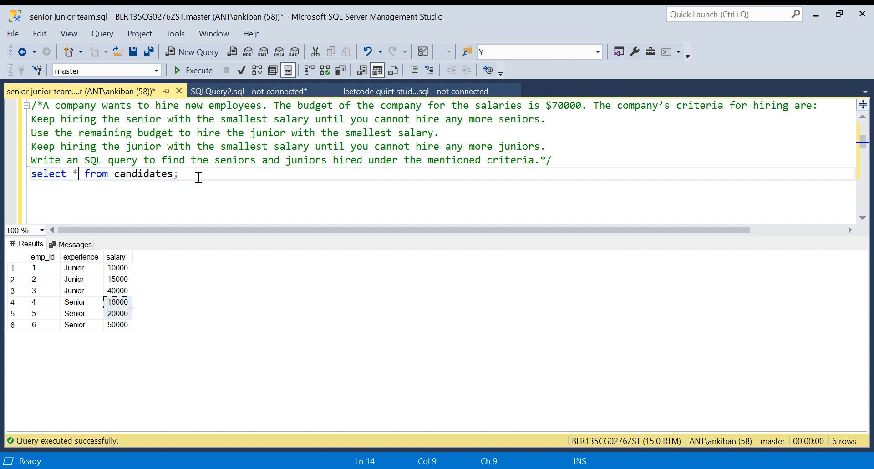
# Add sum(salary) over(partition by experience order by salary asc) as running_sal to the select.
pyautogui.write(',s')
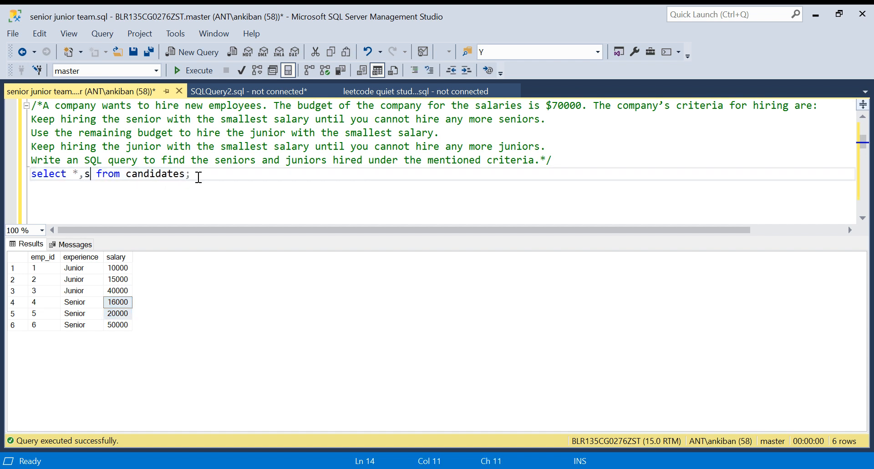
pyautogui.write('um(salary')
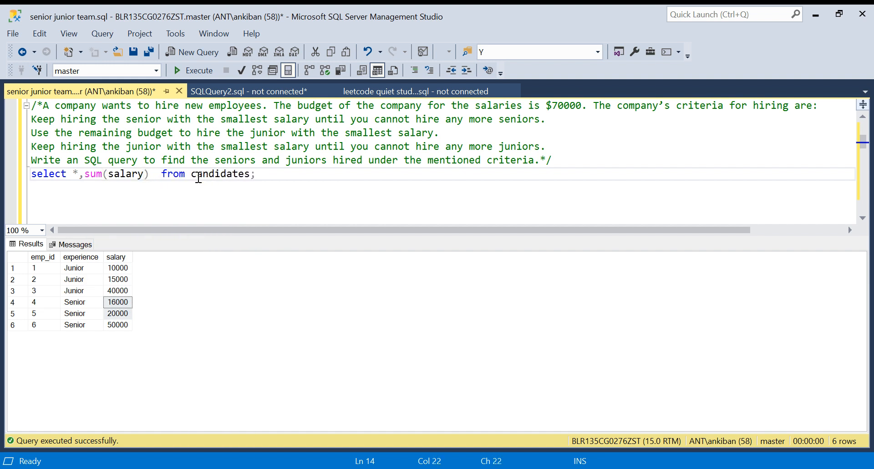
pyautogui.write('over(')
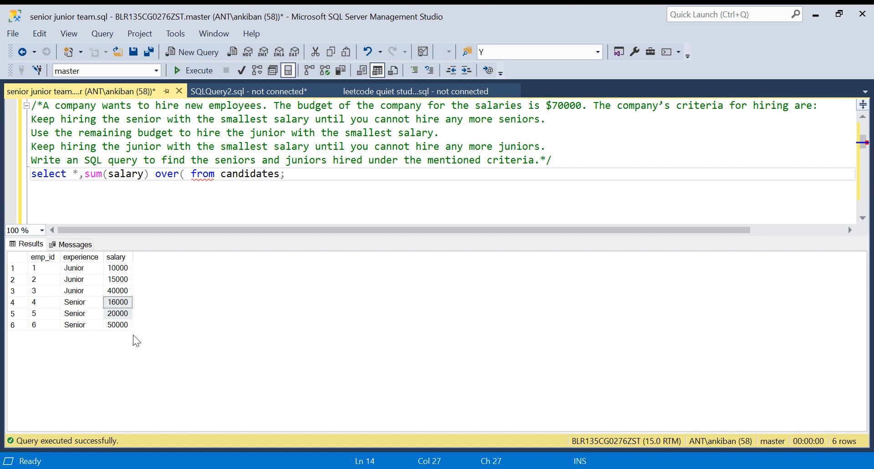
pyautogui.click(184, 173)
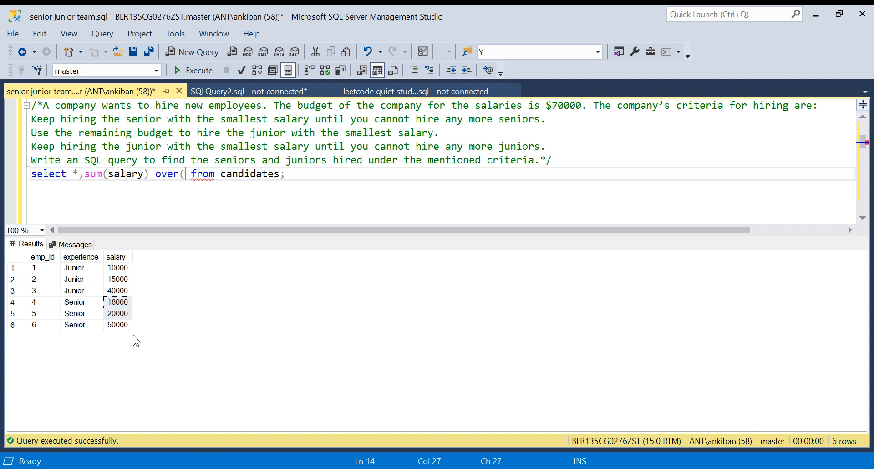
pyautogui.moveTo(121, 337)
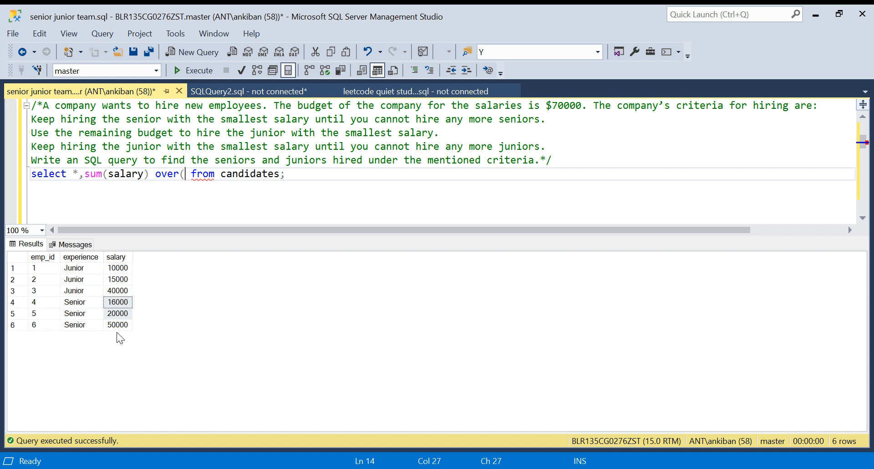
pyautogui.write('pa')
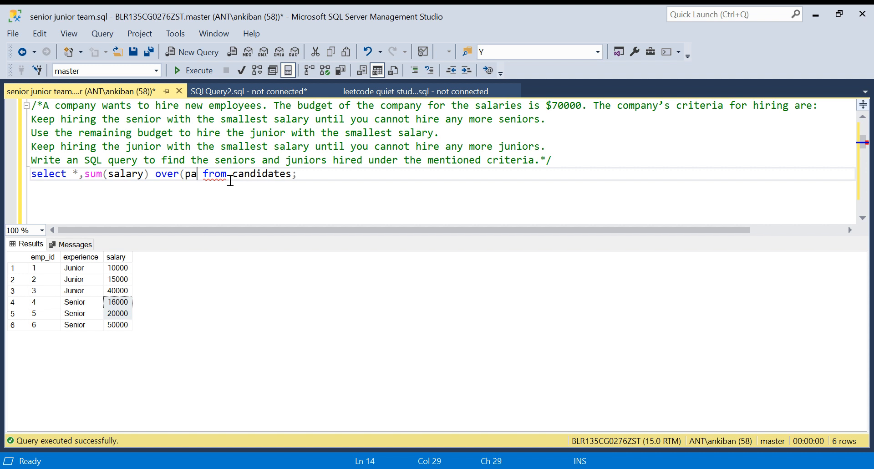
pyautogui.write('rttition b')
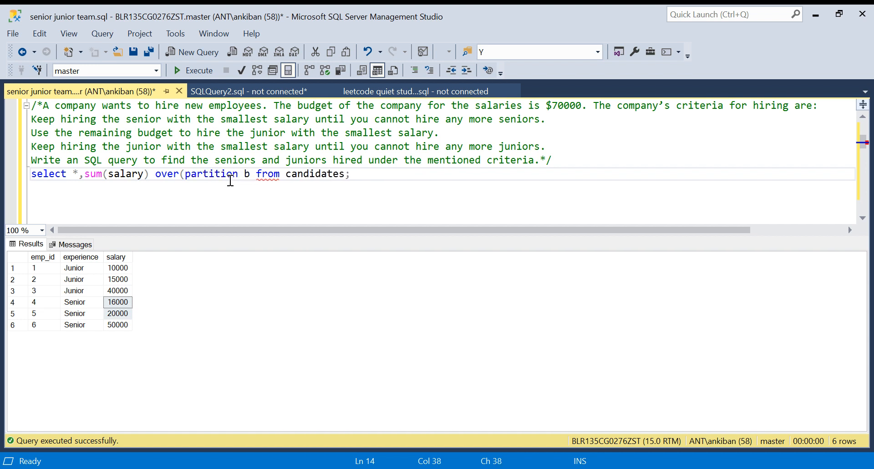
pyautogui.write('y ex')
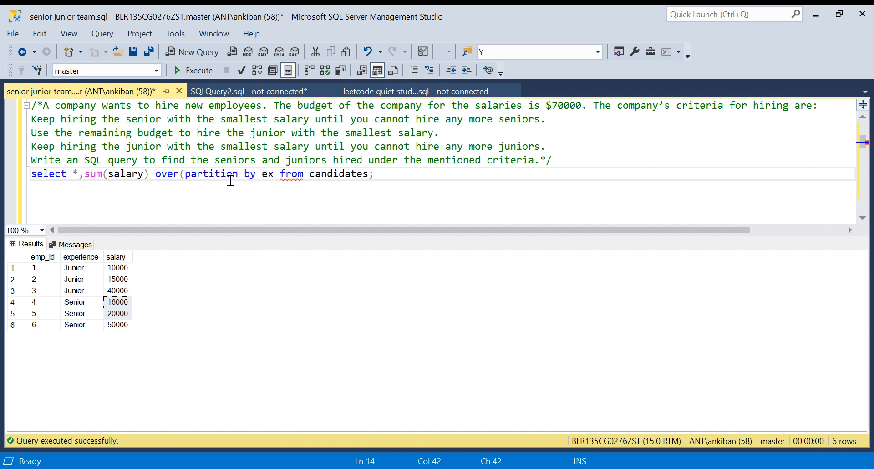
pyautogui.write('perience order b')
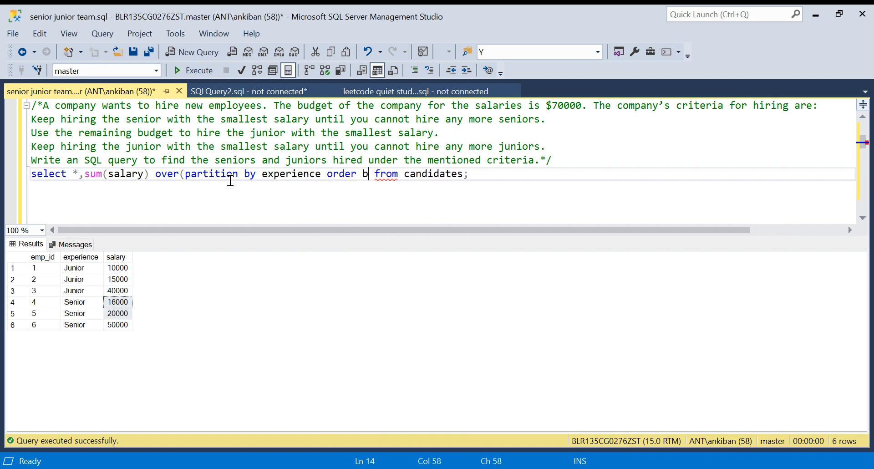
pyautogui.write('y sala')
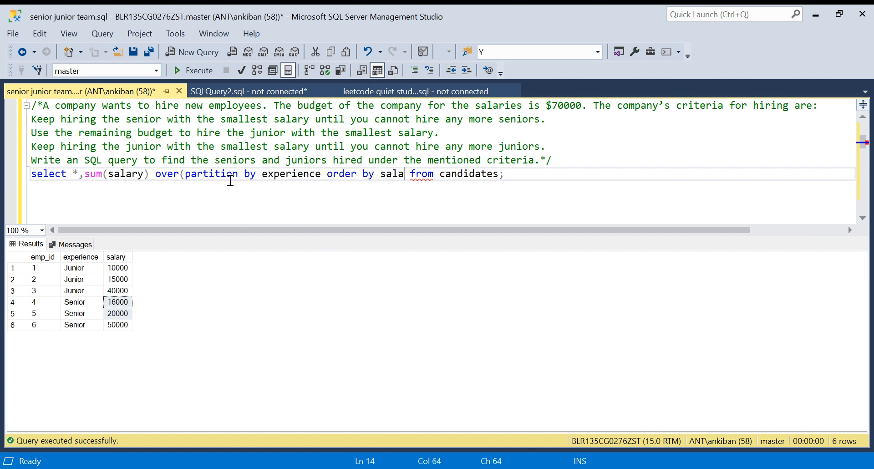
pyautogui.write('ry asc)')
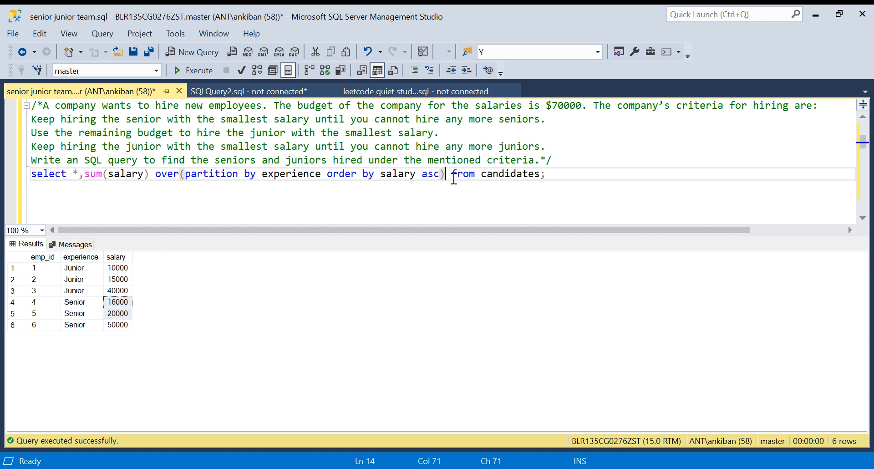
pyautogui.moveTo(416, 175)
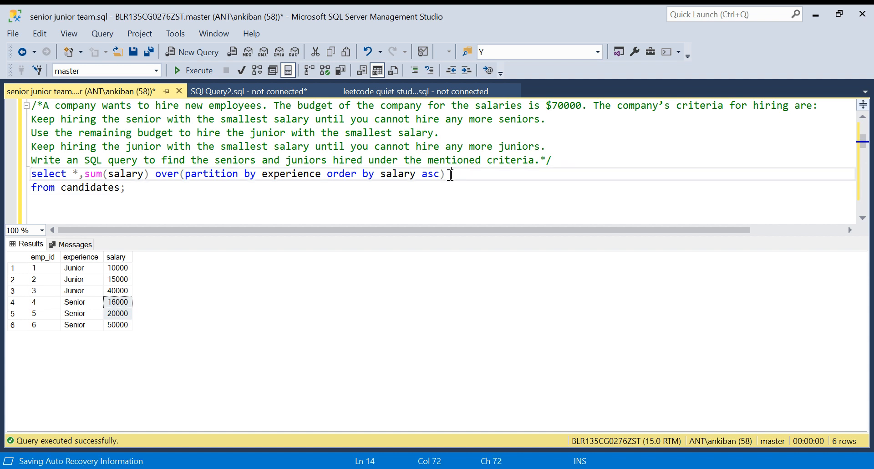
pyautogui.write('as running')
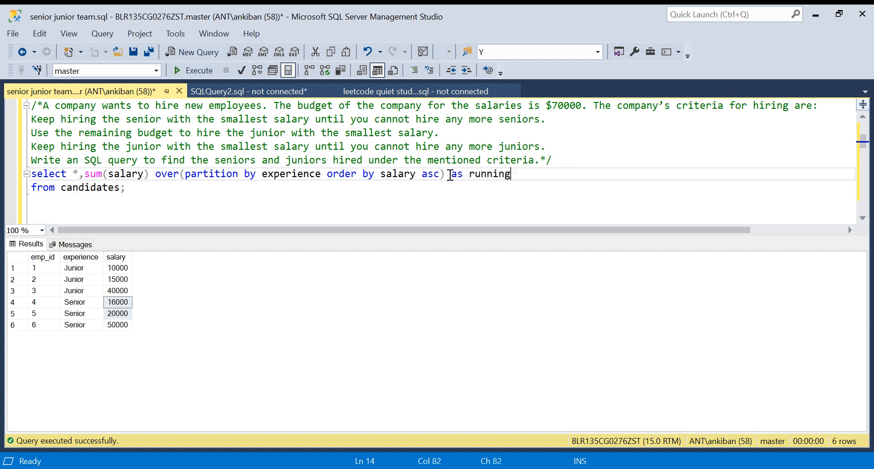
pyautogui.write('_sal')
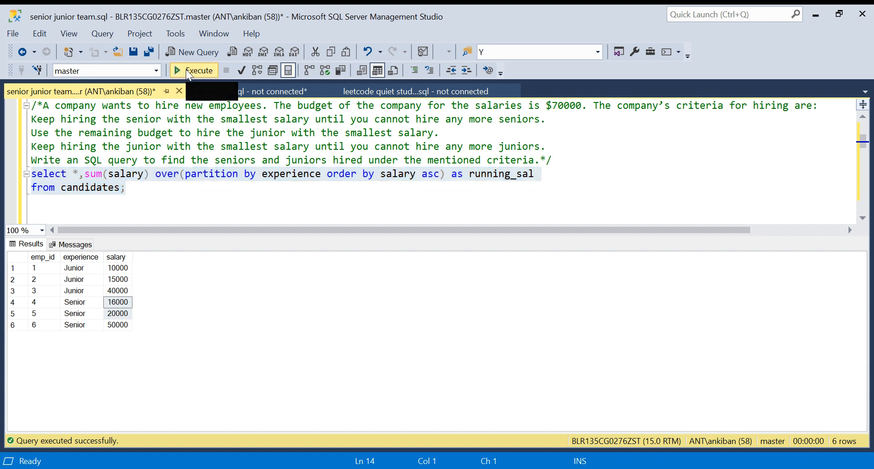
# Run the query and review running totals: juniors 10000, 25000, 65000; seniors 16000, 36000, 86000.
pyautogui.click(193, 70)
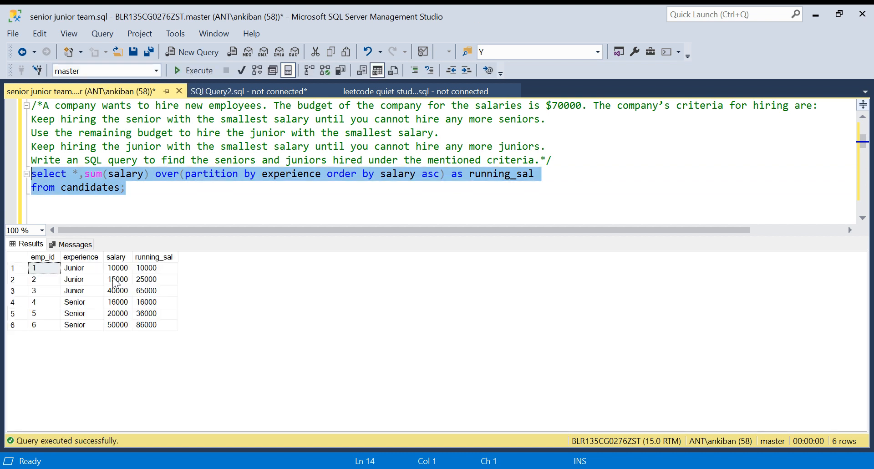
pyautogui.click(155, 268)
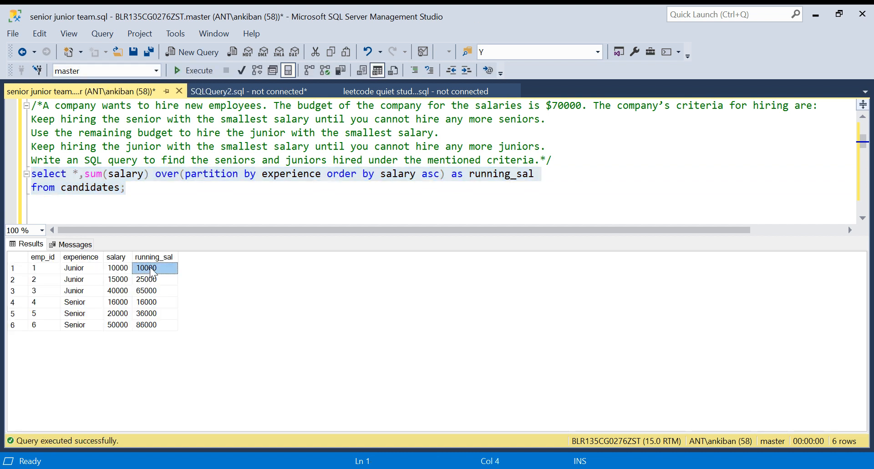
pyautogui.click(117, 278)
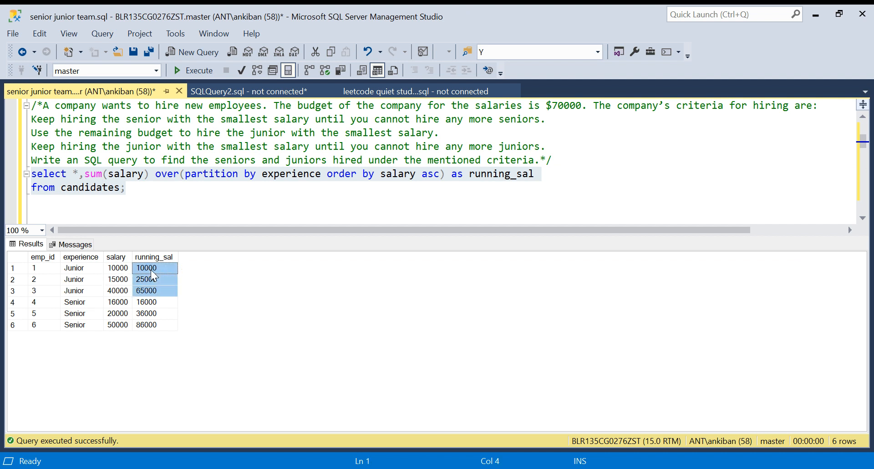
pyautogui.click(74, 301)
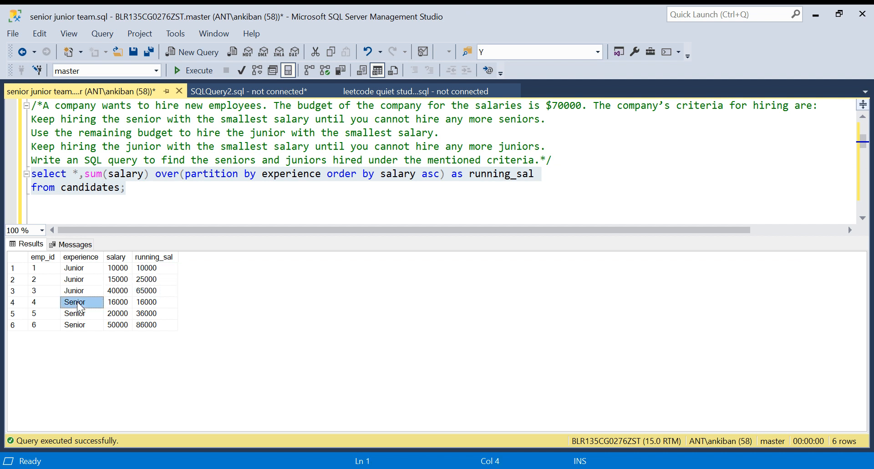
pyautogui.click(155, 301)
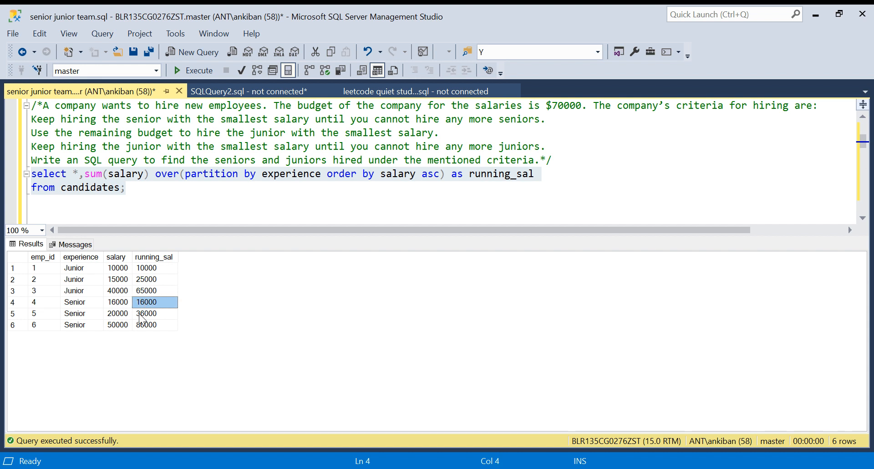
pyautogui.click(154, 313)
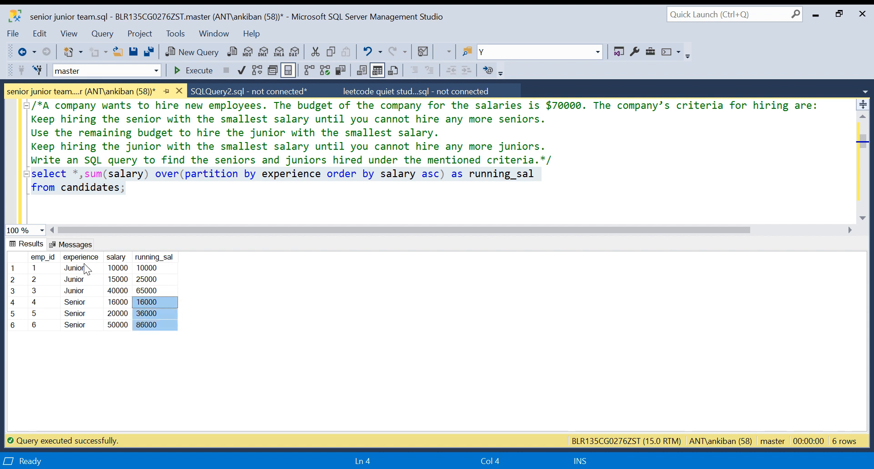
pyautogui.moveTo(117, 269)
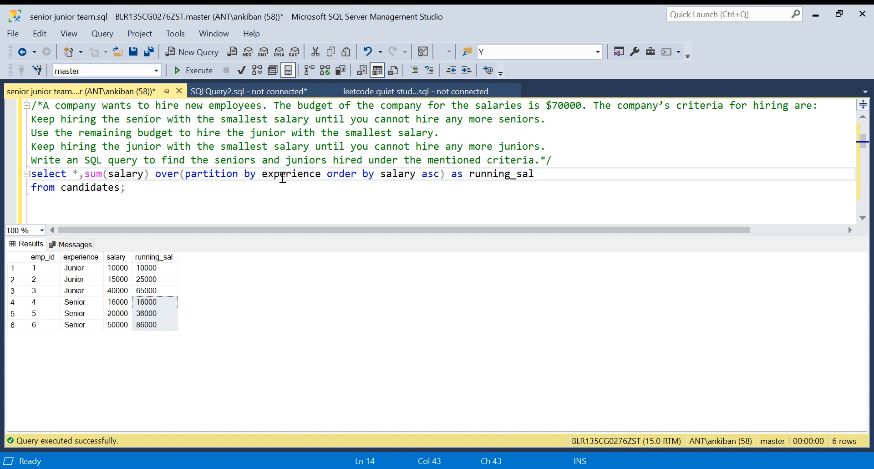
pyautogui.moveTo(134, 275)
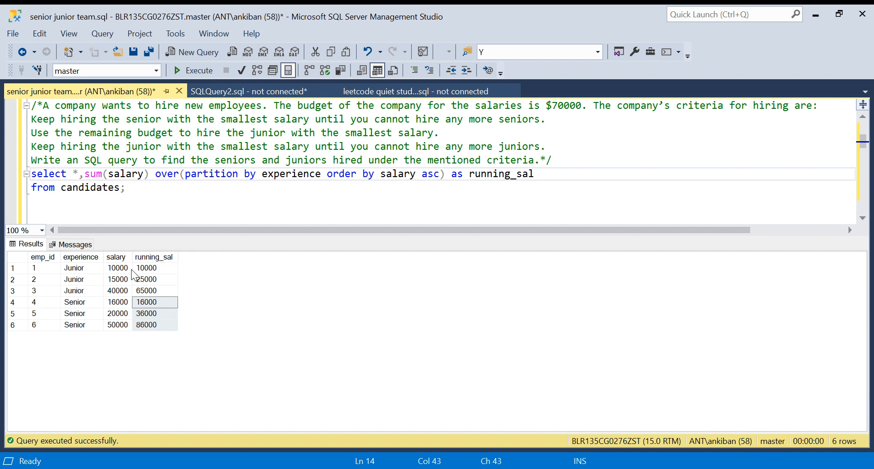
# Frame the running_sal window as rows between unbounded preceding and current row.
pyautogui.moveTo(117, 267); pyautogui.dragTo(117, 278)
pyautogui.write(' rows')
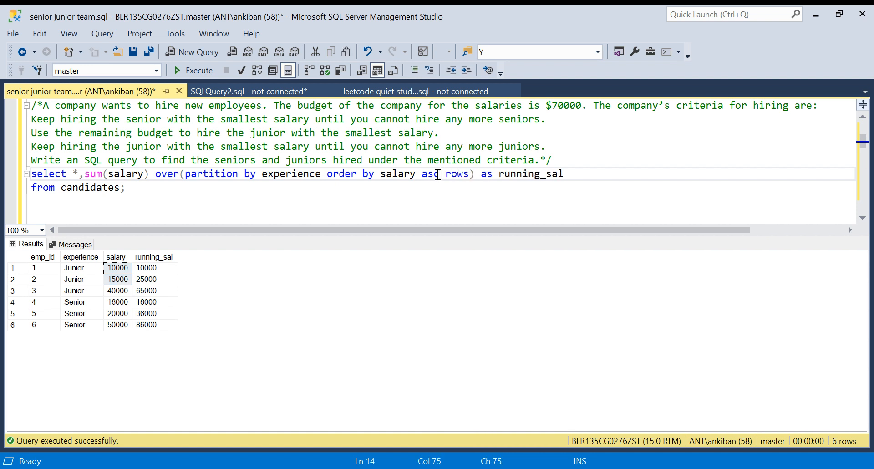
pyautogui.write('between')
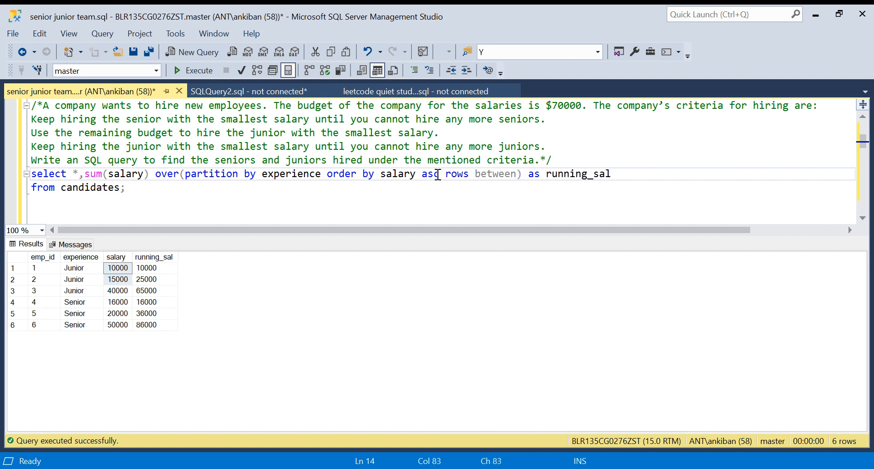
pyautogui.write('unbounded preceding and cu')
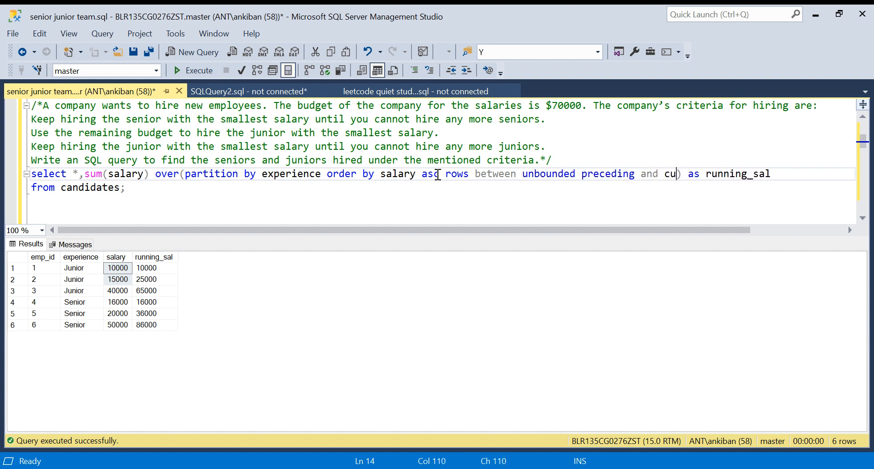
pyautogui.write('rrent row')
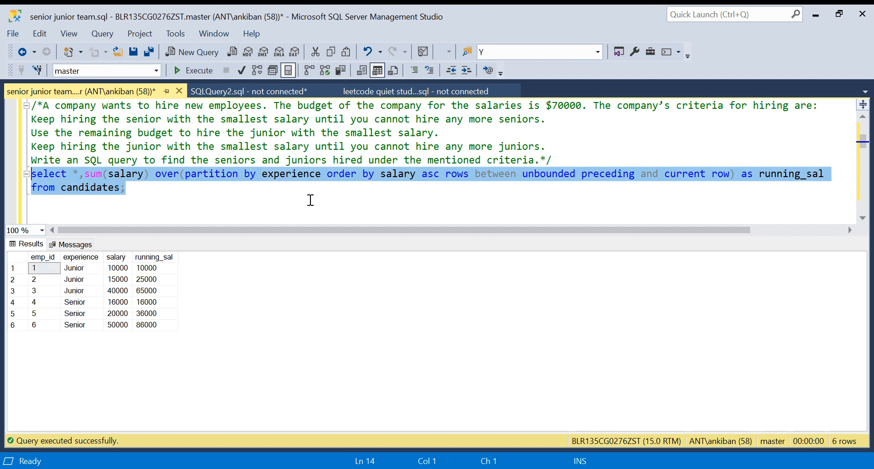
pyautogui.moveTo(484, 288)
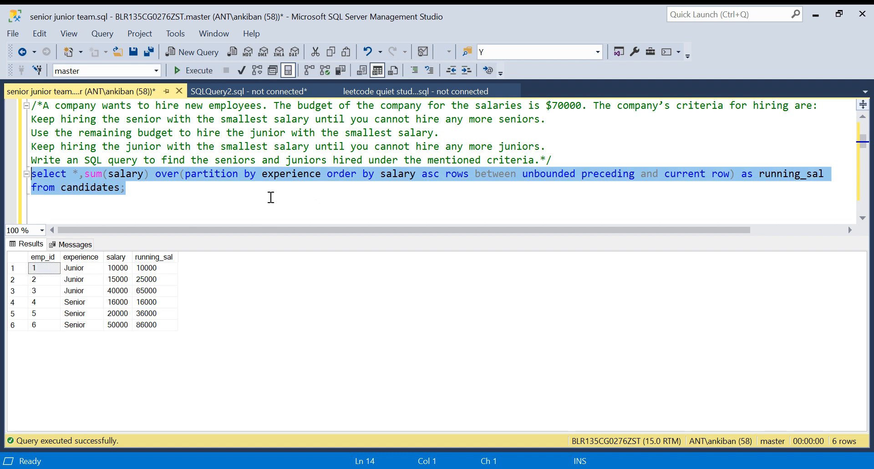
pyautogui.moveTo(240, 208)
pyautogui.write('with')
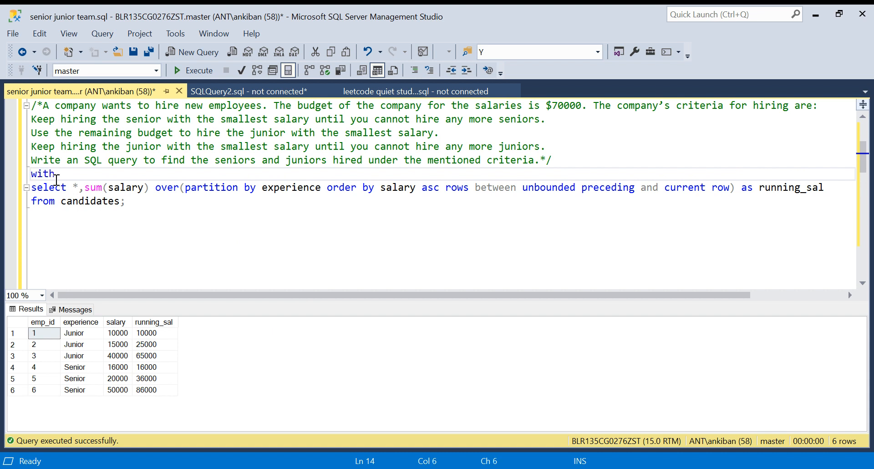
# Wrap the query as CTE total_sal with an outer select * from total_sal for seniors.
pyautogui.write('total_sal')
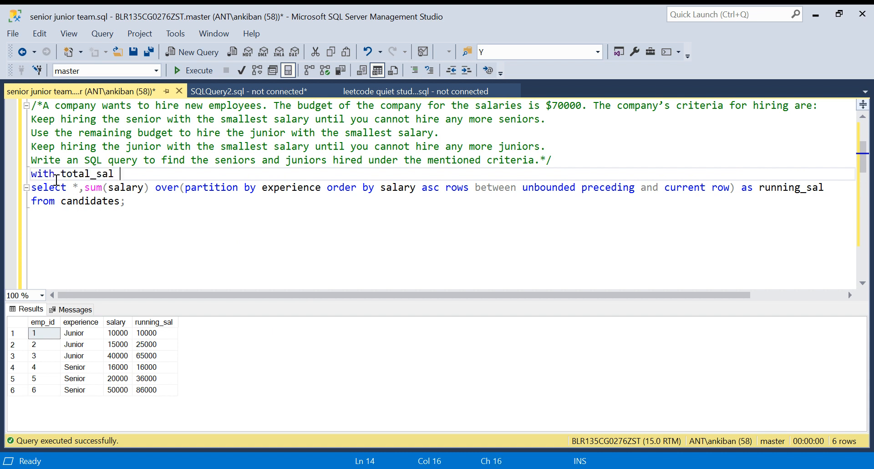
pyautogui.write('as (')
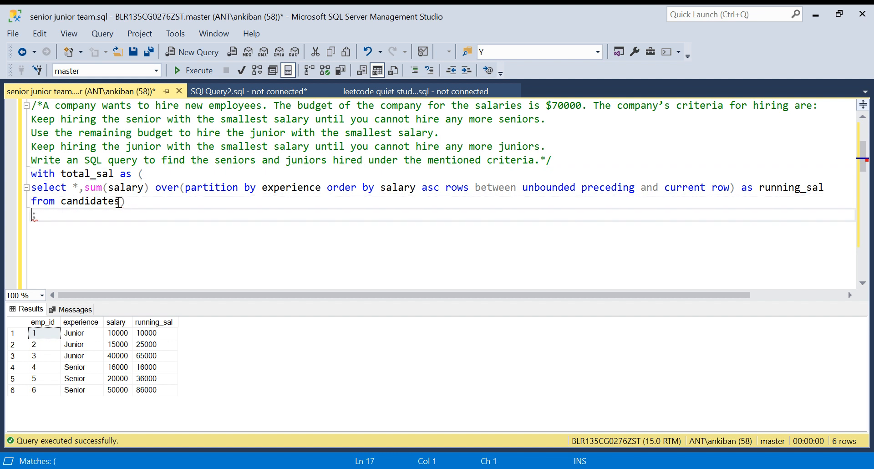
pyautogui.write('sen')
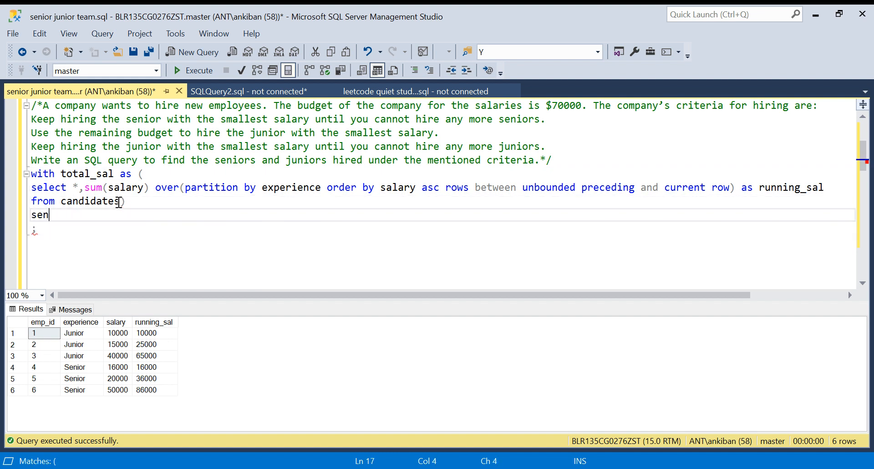
pyautogui.write('iors')
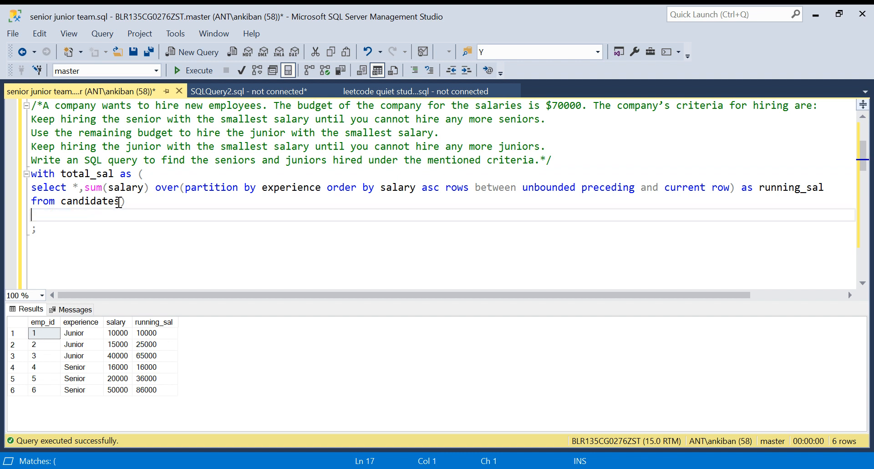
pyautogui.write('select * from')
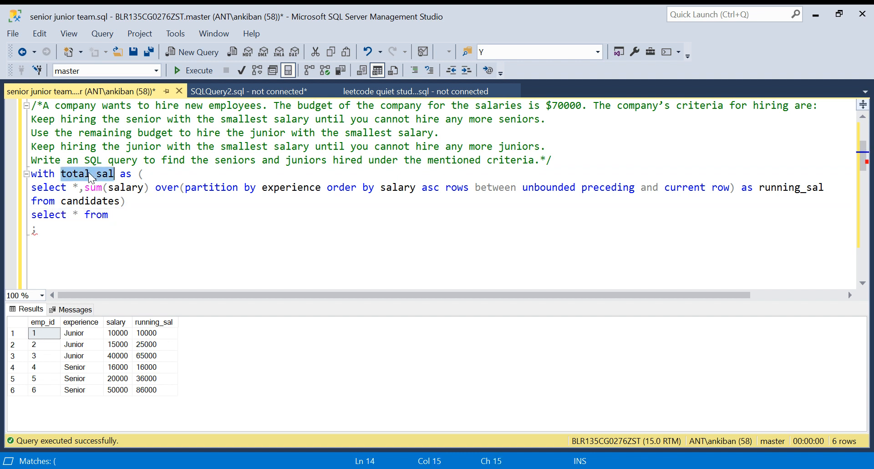
pyautogui.write('total_sal')
pyautogui.write('where')
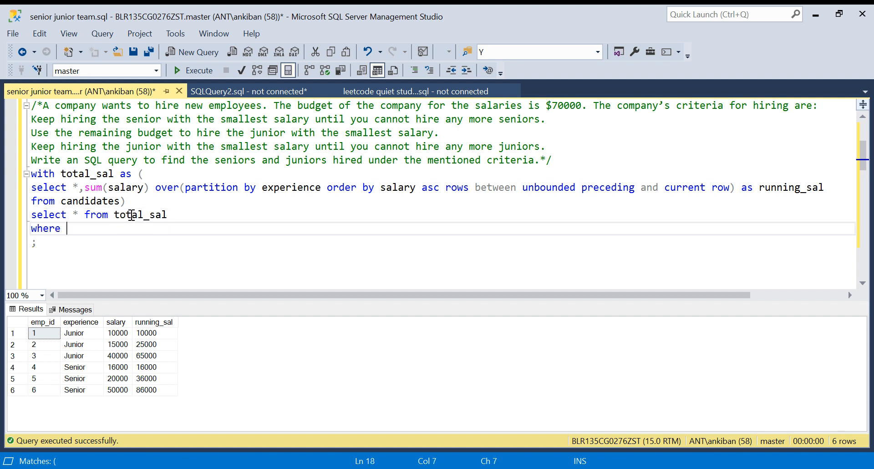
# Filter the outer select to experience='Senior' and running_sal<=70000.
pyautogui.doubleClick(289, 186)
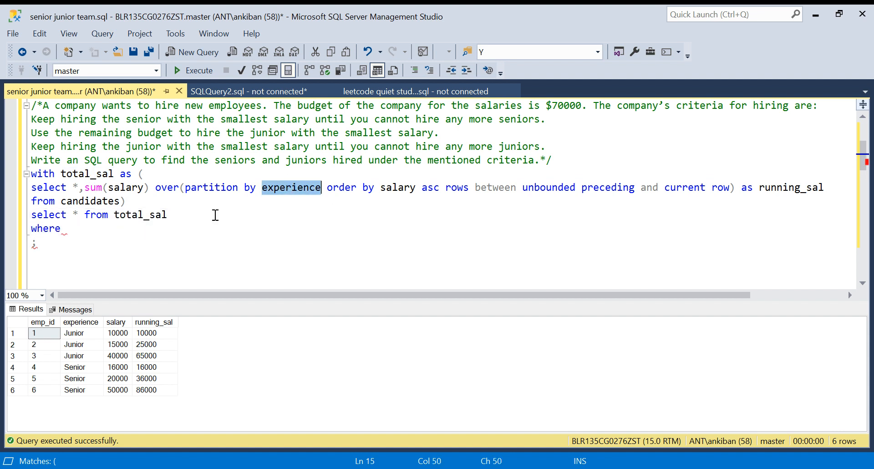
pyautogui.write("experience='")
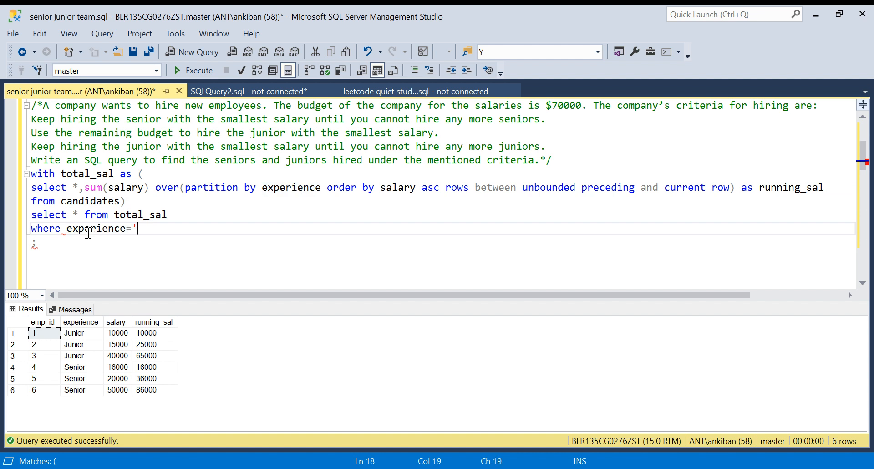
pyautogui.click(74, 367)
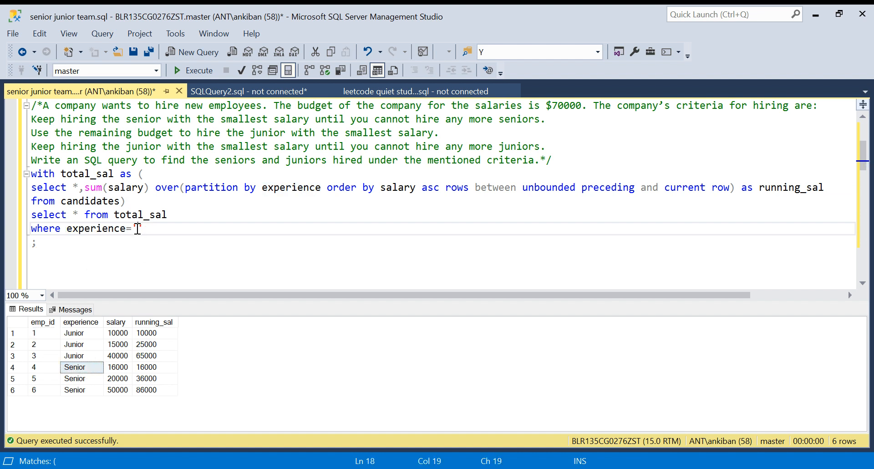
pyautogui.write("'Senior'")
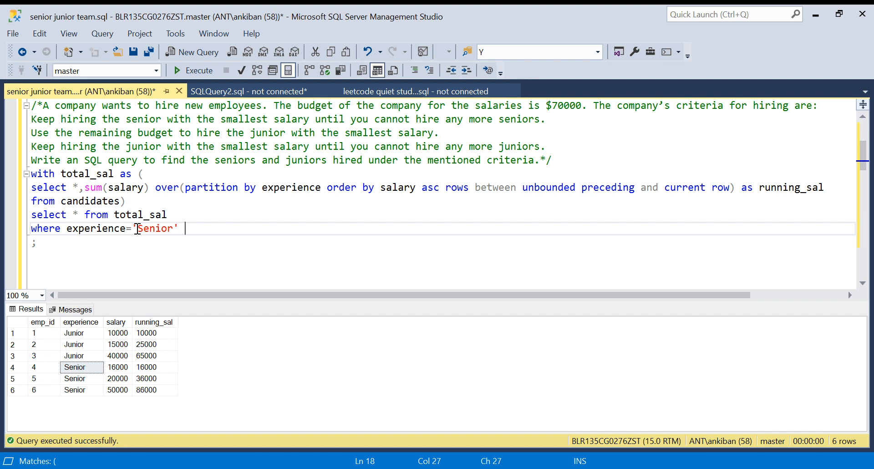
pyautogui.write('and')
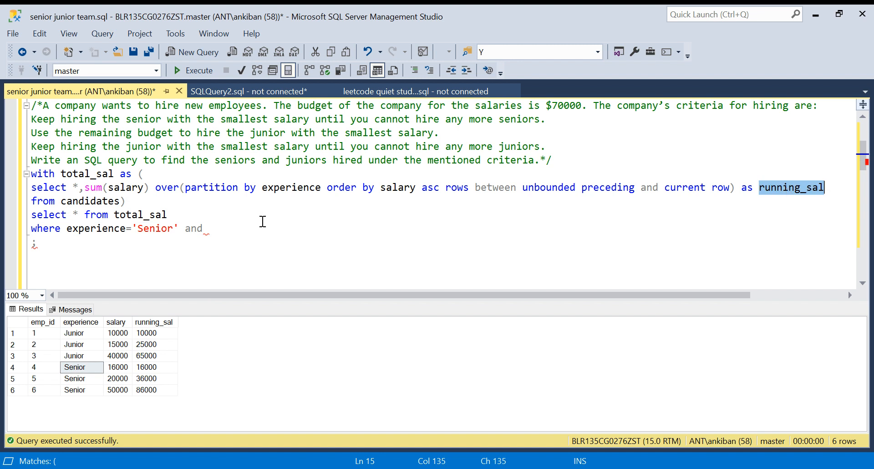
pyautogui.write('running_sal<')
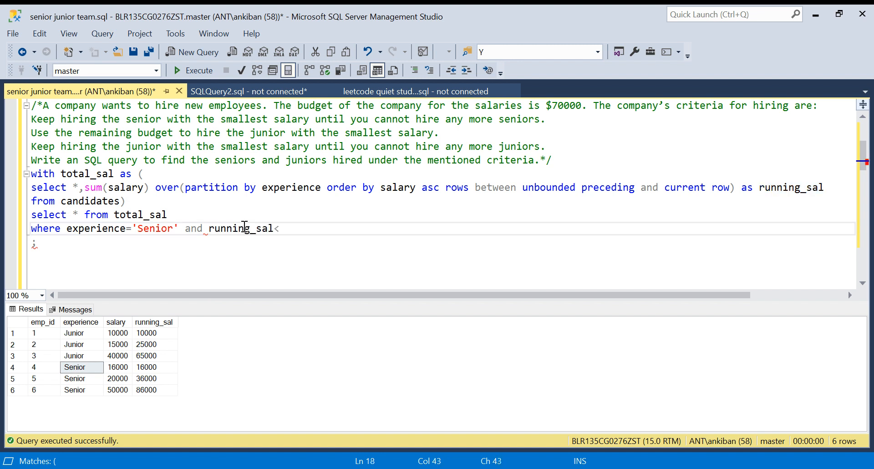
pyautogui.write('=')
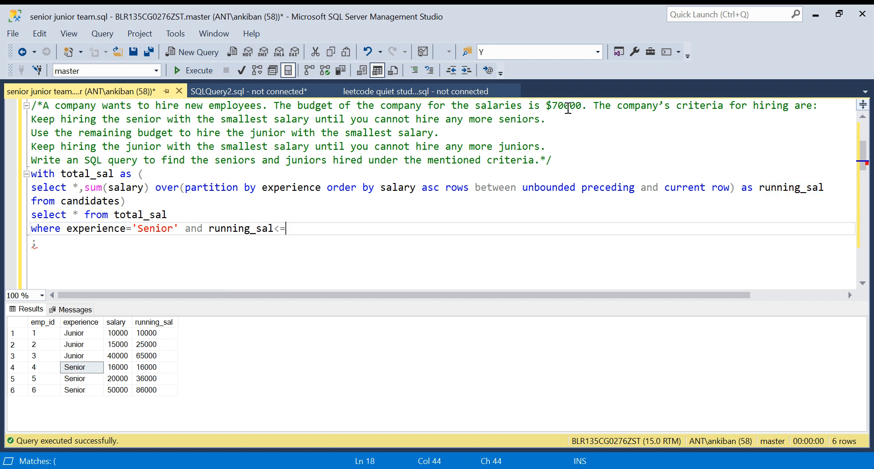
pyautogui.moveTo(302, 233)
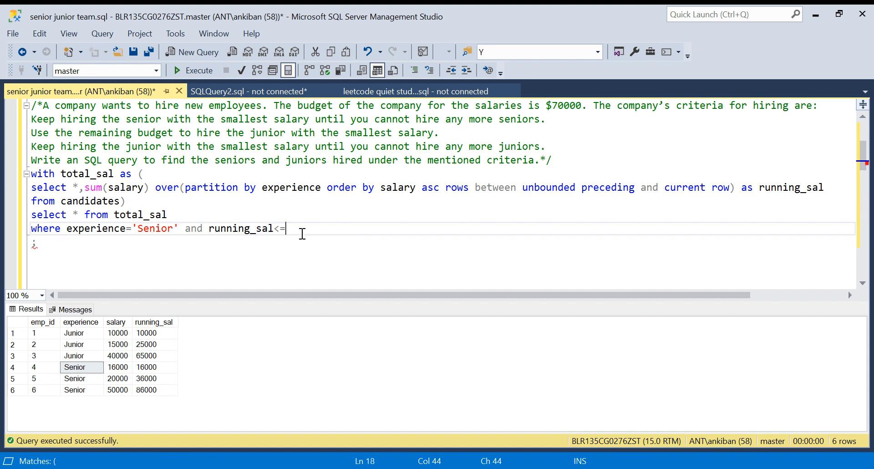
pyautogui.write('$70000')
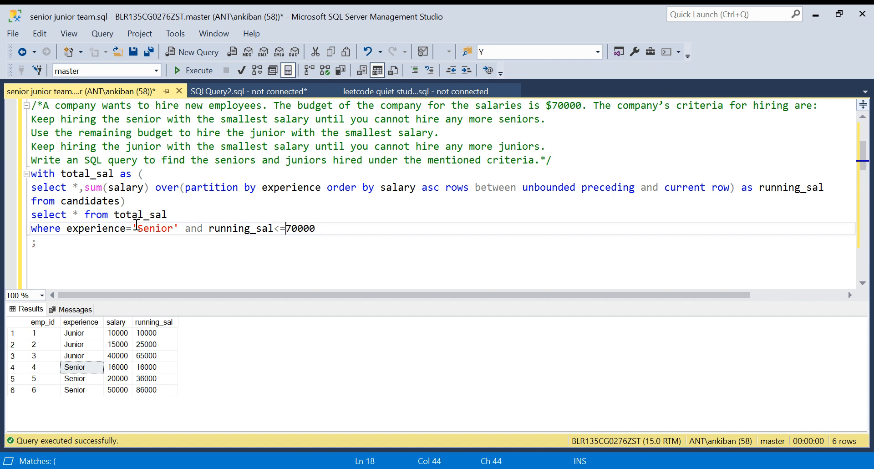
# Run the whole total_sal query, returning seniors emp_id 4 and 5, and check their running salaries.
pyautogui.doubleClick(155, 228)
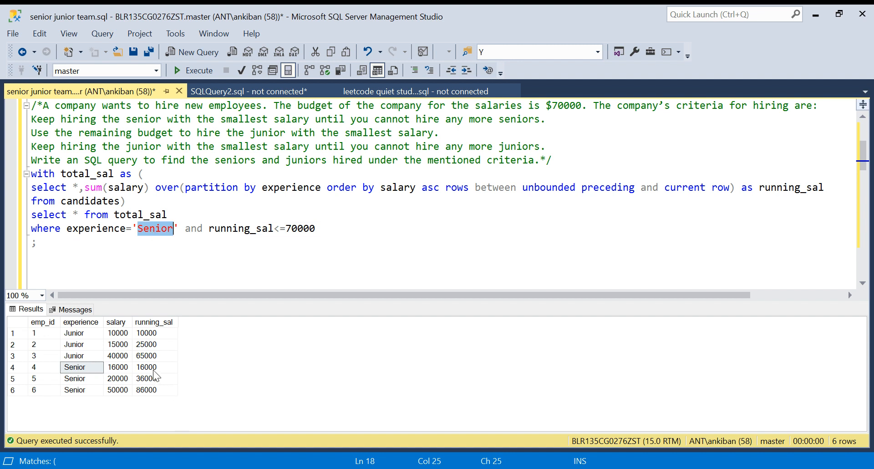
pyautogui.click(146, 366)
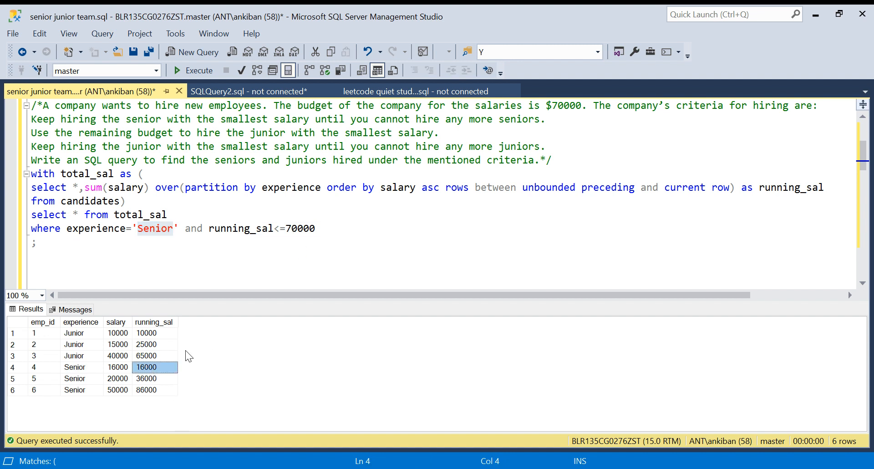
pyautogui.click(145, 378)
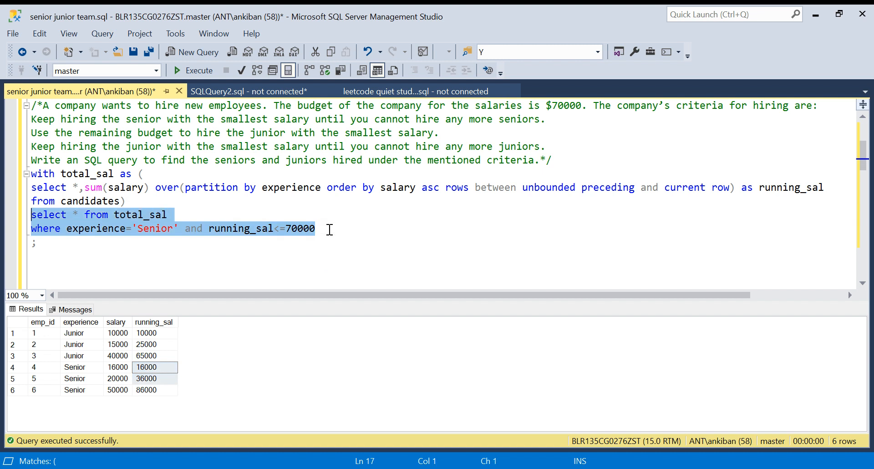
pyautogui.click(192, 70)
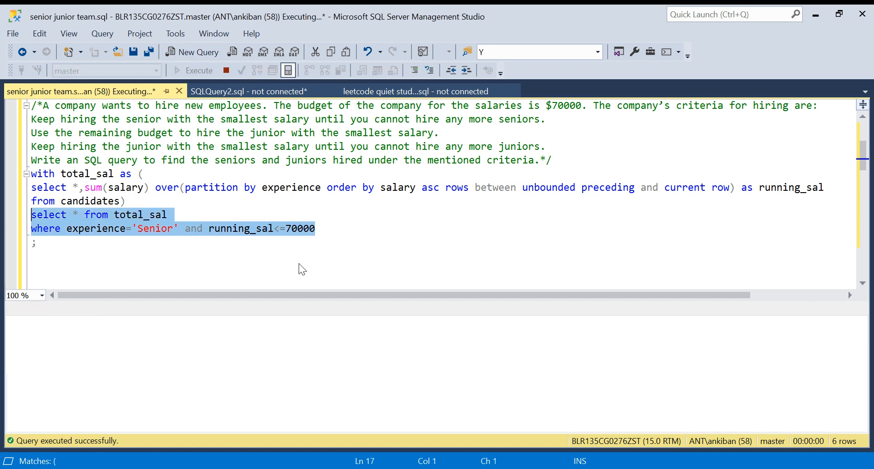
pyautogui.click(198, 70)
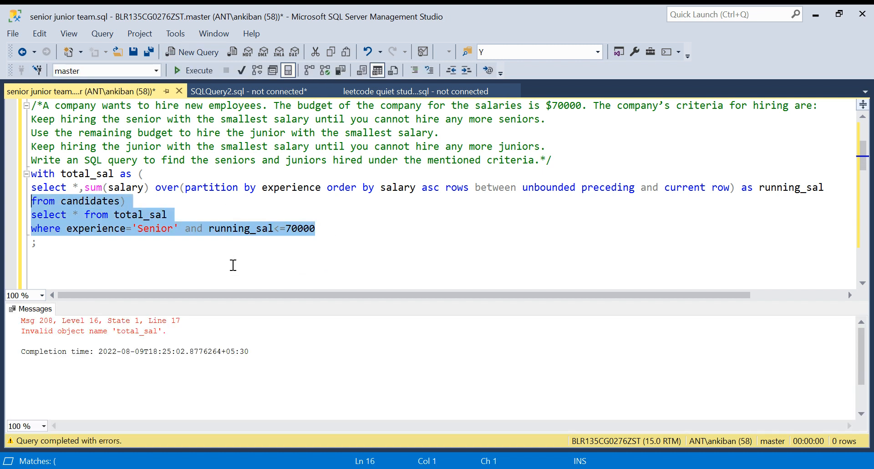
pyautogui.click(193, 70)
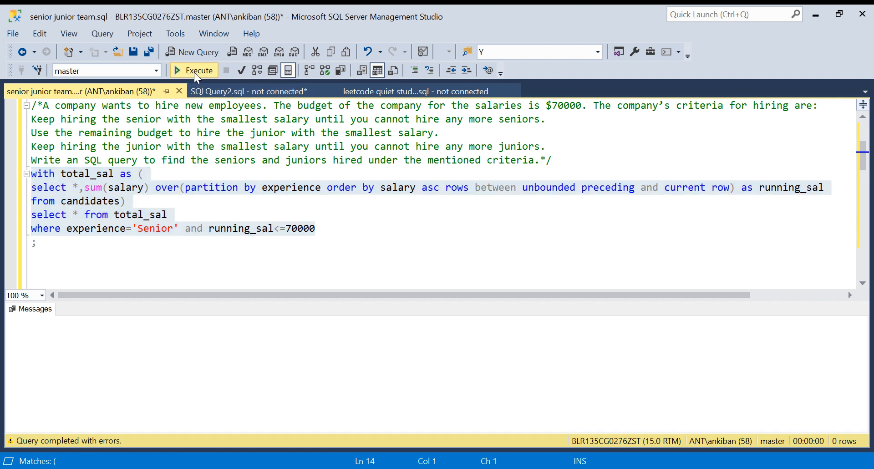
pyautogui.click(197, 70)
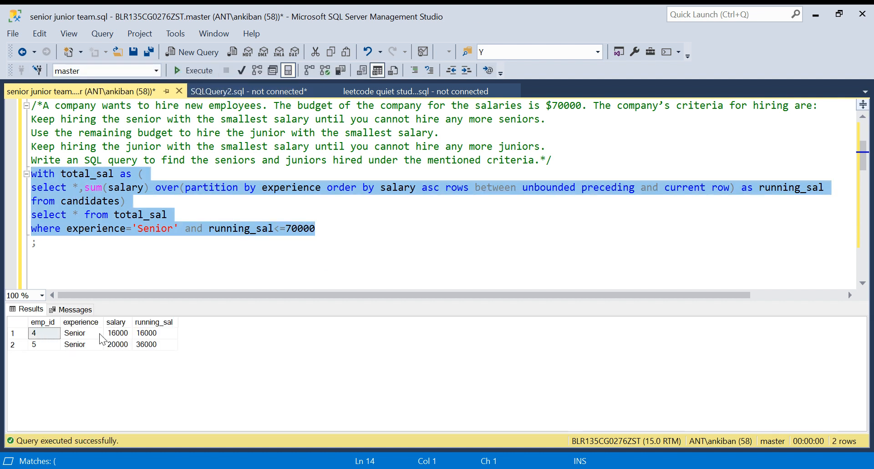
pyautogui.click(146, 333)
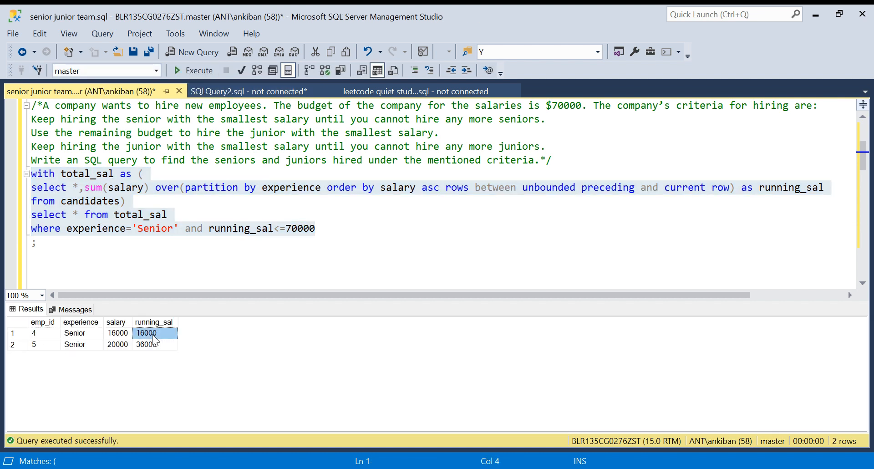
pyautogui.click(117, 344)
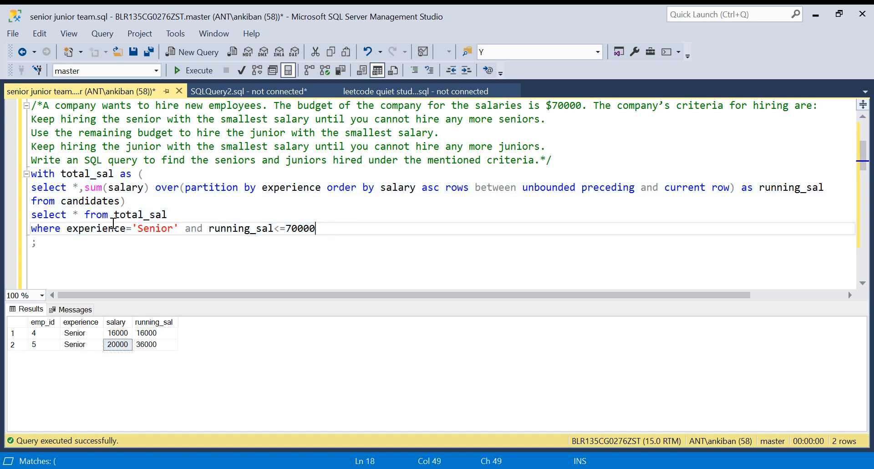
# Turn the senior filter into a seniors CTE and copy it below as a select filtered to 'Junior'.
pyautogui.write(',')
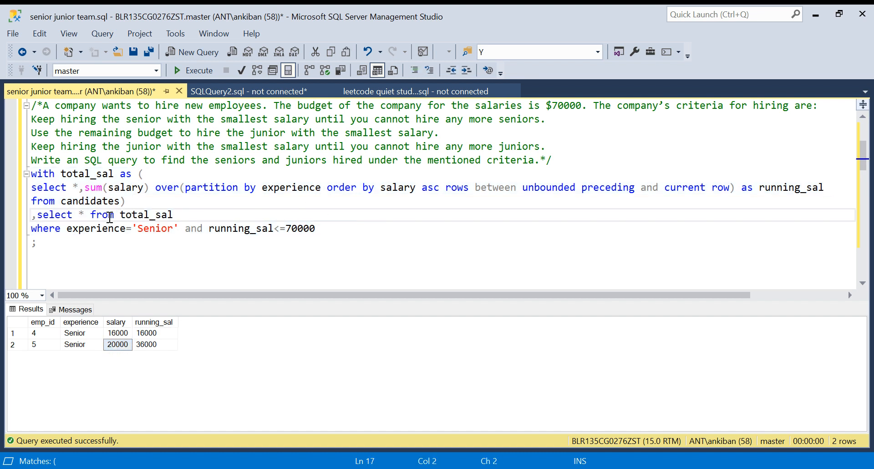
pyautogui.write('seniors as (')
pyautogui.click(442, 228)
pyautogui.write(')')
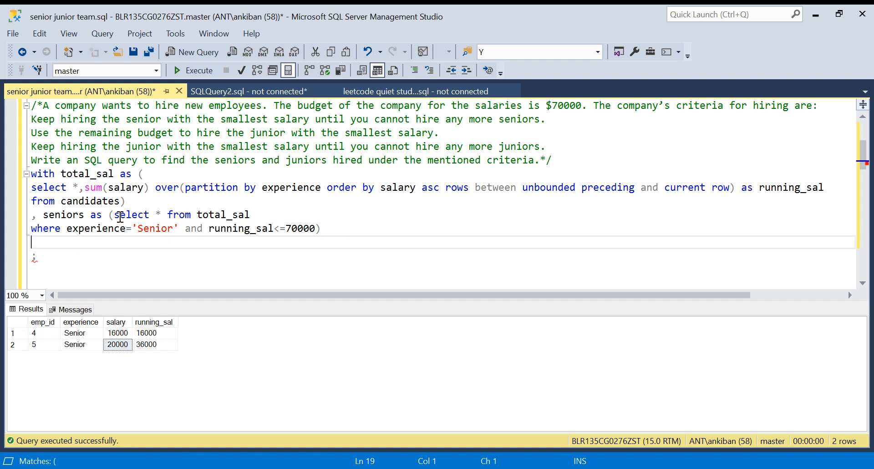
pyautogui.moveTo(114, 213); pyautogui.dragTo(315, 227)
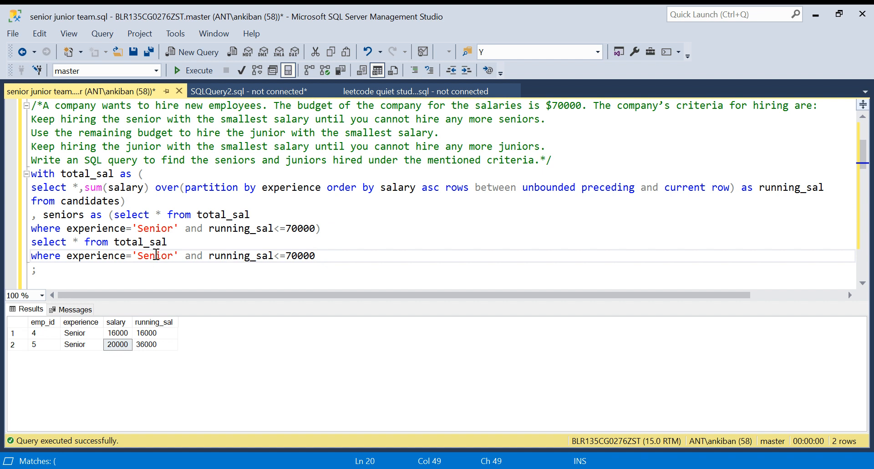
pyautogui.write('Ju')
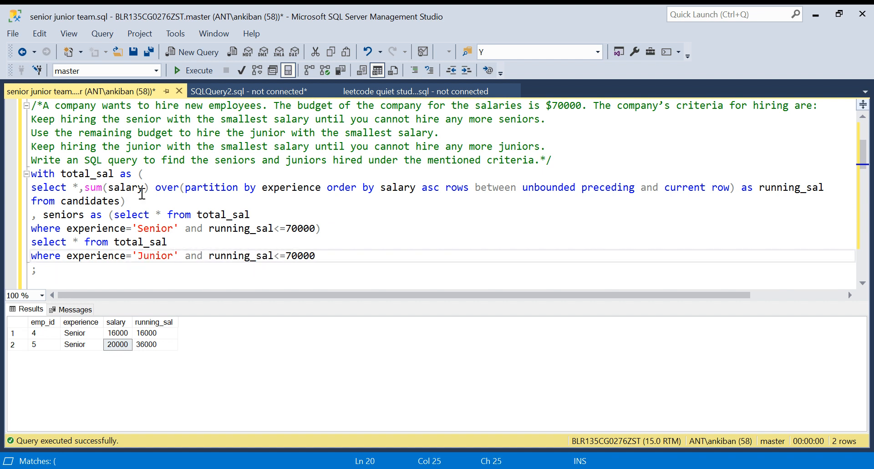
pyautogui.moveTo(339, 233)
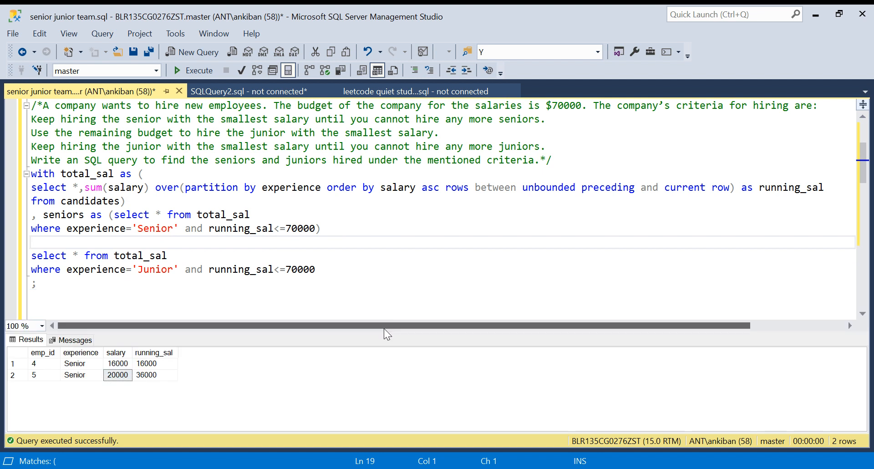
# Limit juniors to running_sal<=70000-(select sum(salary) from seniors).
pyautogui.doubleClick(300, 270)
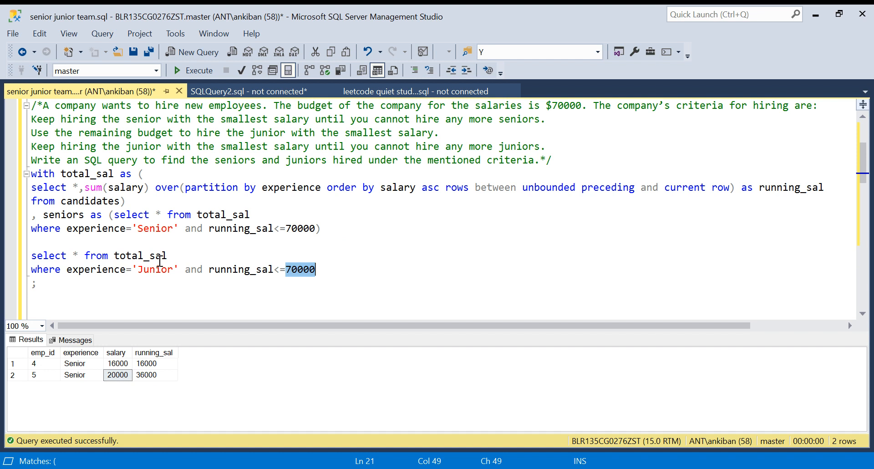
pyautogui.click(281, 269)
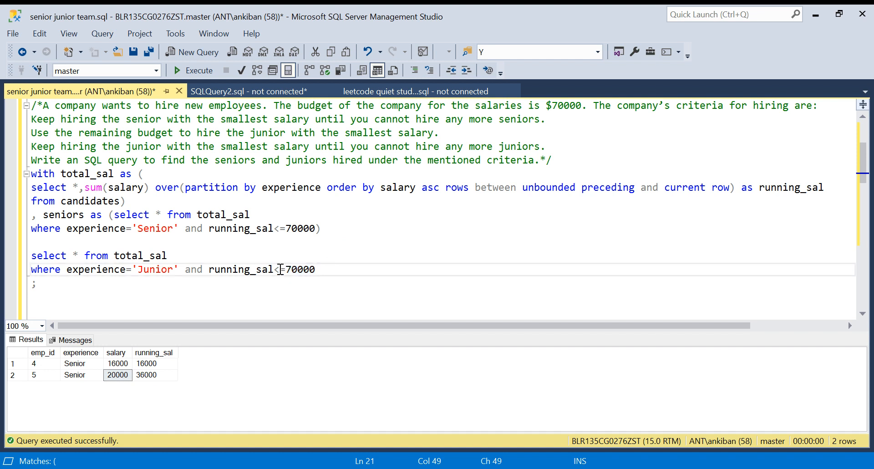
pyautogui.write('-')
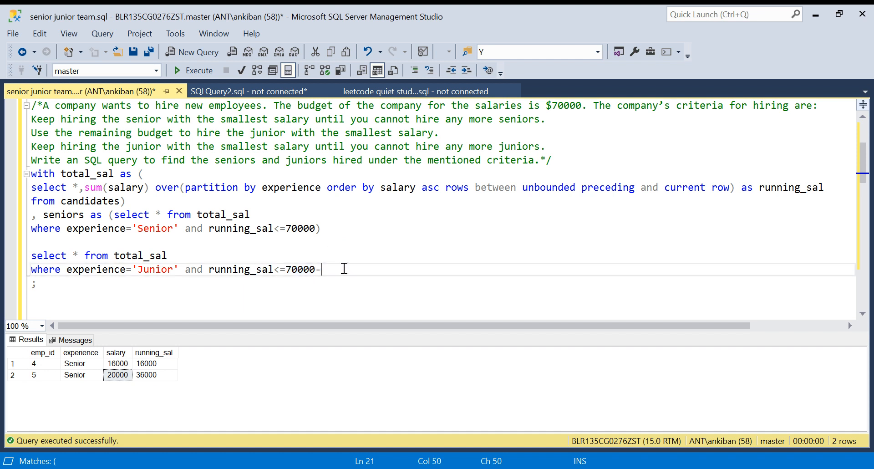
pyautogui.write('(')
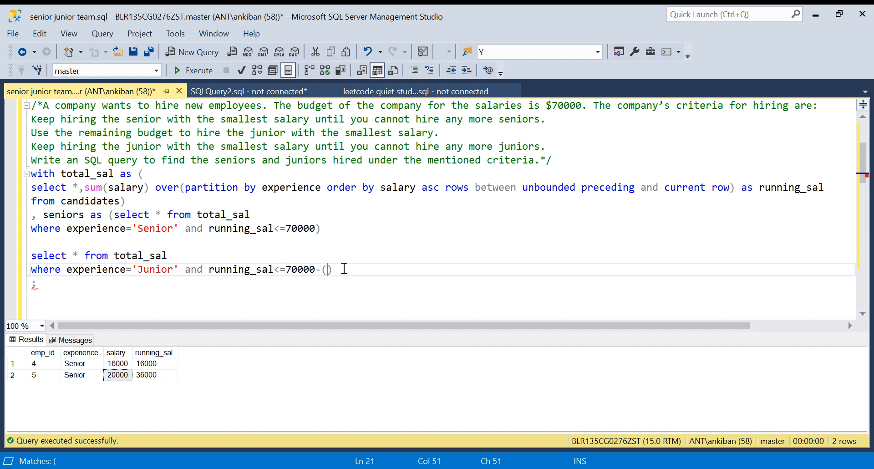
pyautogui.write('select sum(')
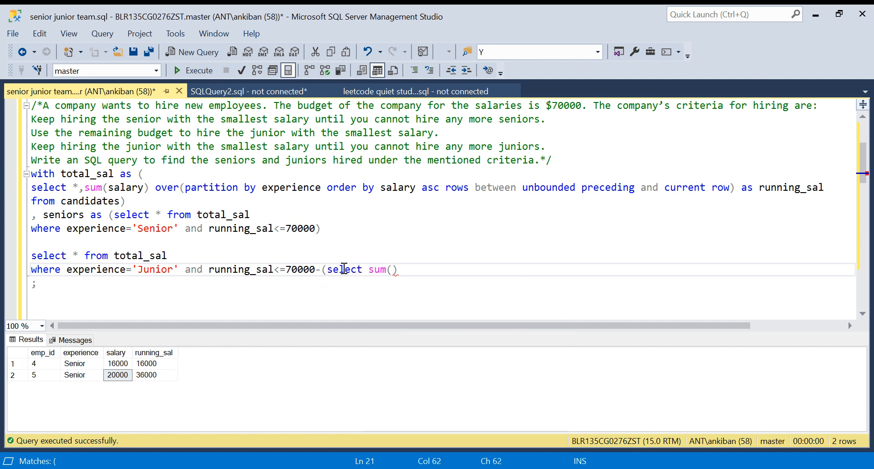
pyautogui.write('salary')
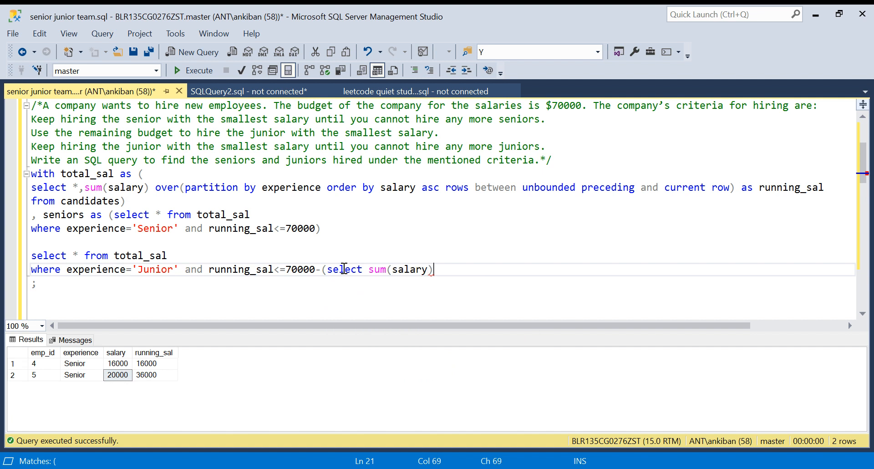
pyautogui.write('from')
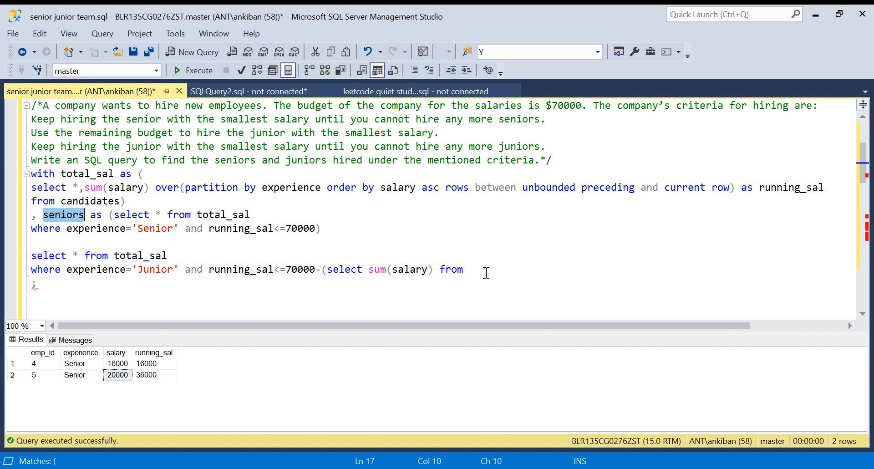
pyautogui.write('seniors)')
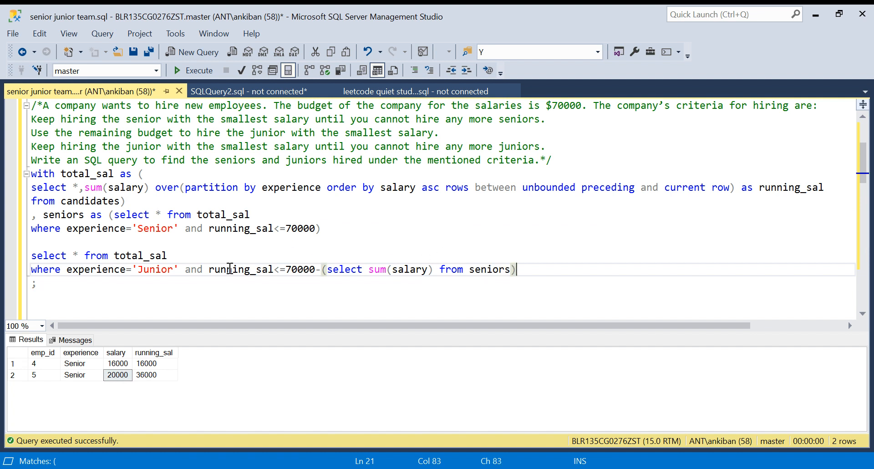
# Run the query, returning juniors 1 and 2.
pyautogui.doubleClick(240, 269)
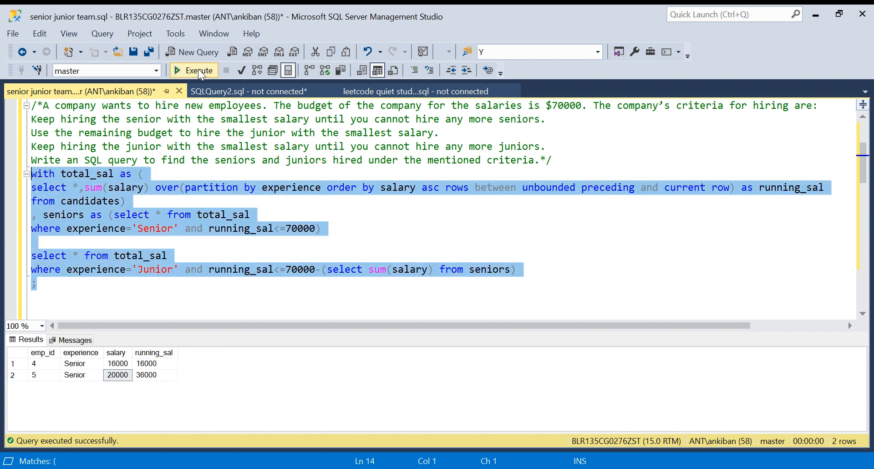
pyautogui.click(199, 70)
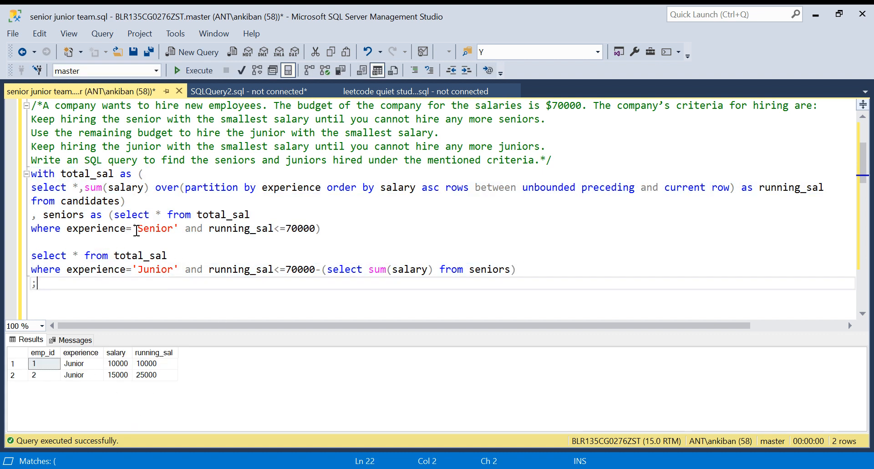
# Append union all select * from seniors and run it, returning juniors 1, 2 and seniors 4, 5.
pyautogui.doubleClick(63, 215)
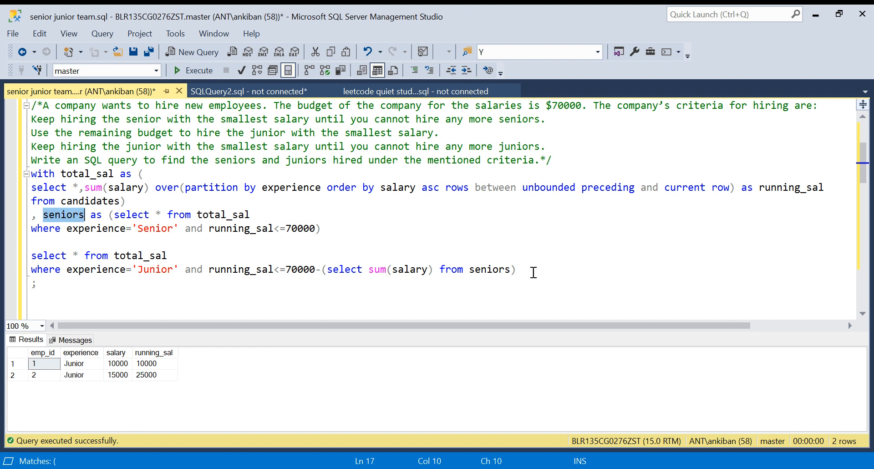
pyautogui.write('u')
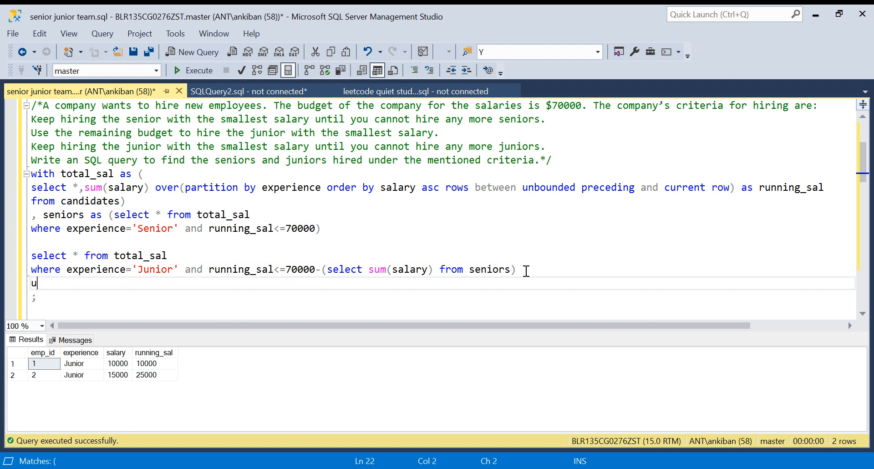
pyautogui.write('nion all')
pyautogui.write('select * from seniors')
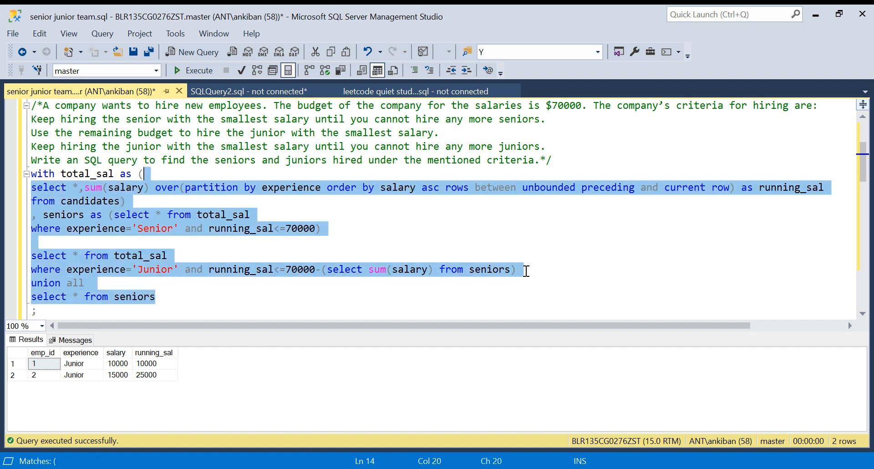
pyautogui.click(192, 71)
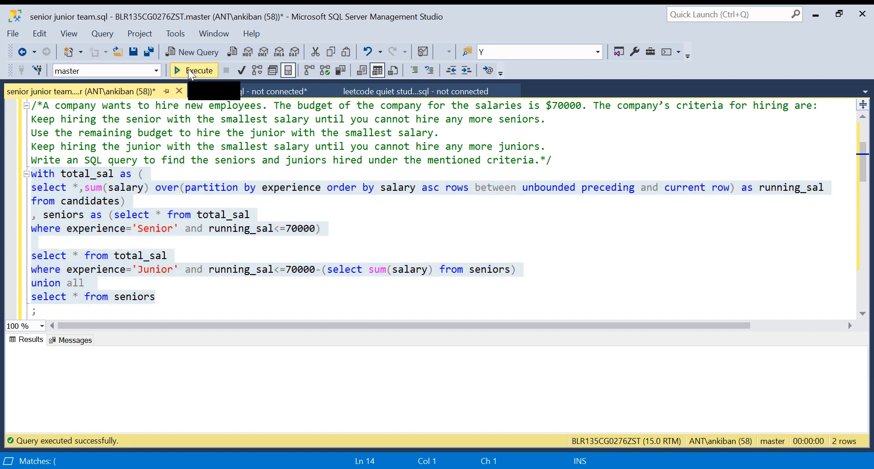
pyautogui.click(193, 70)
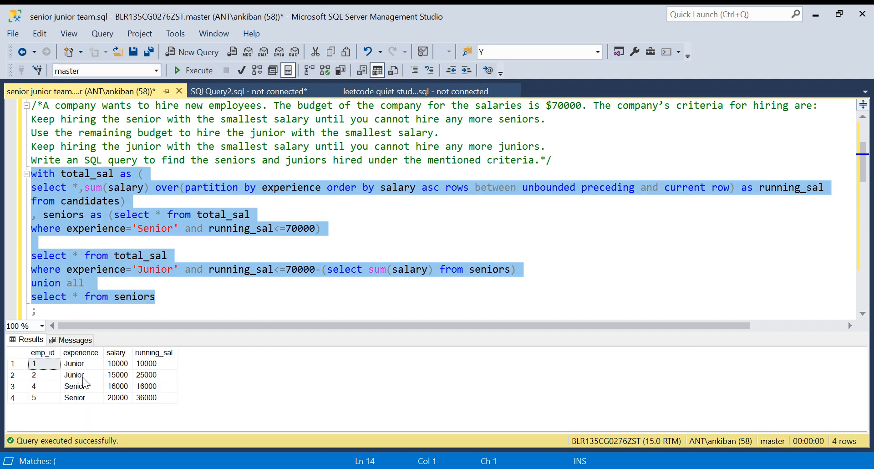
pyautogui.click(128, 228)
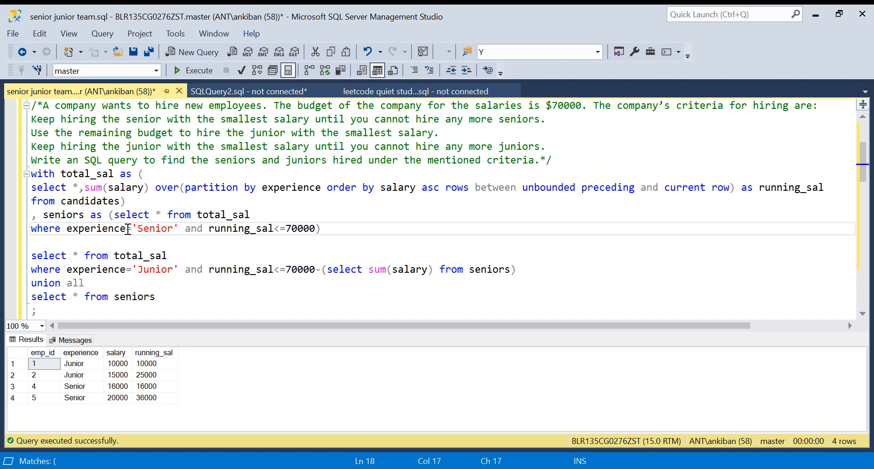
pyautogui.doubleClick(62, 215)
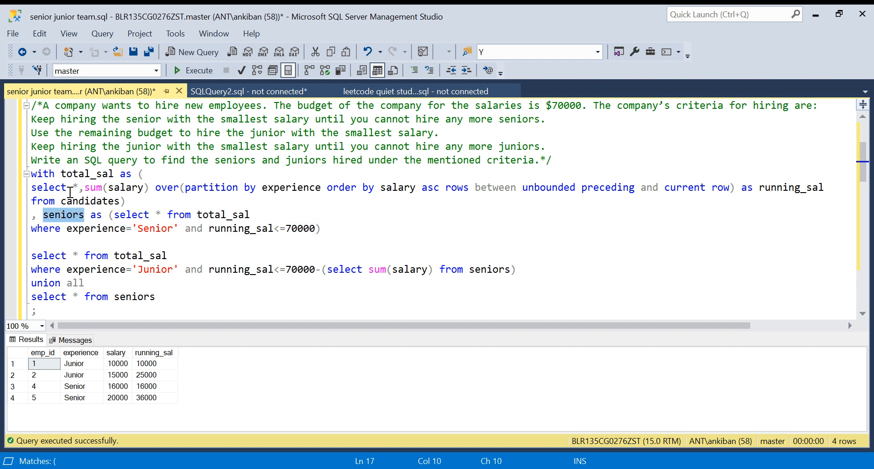
pyautogui.doubleClick(490, 270)
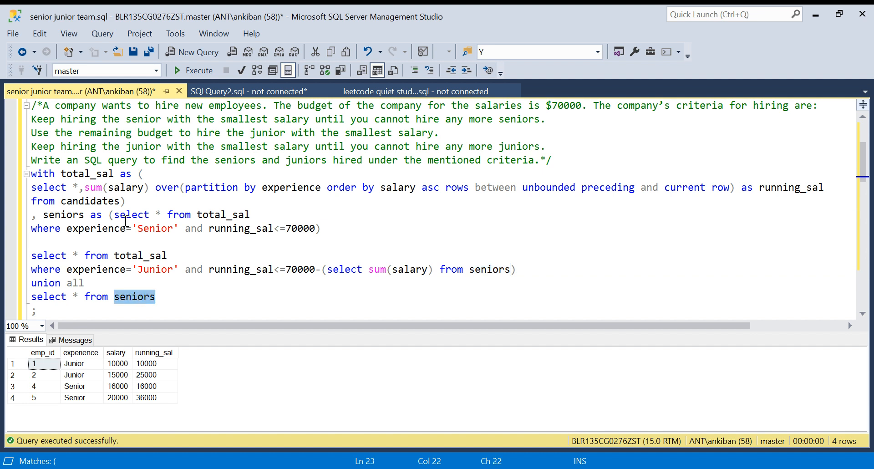
pyautogui.doubleClick(63, 214)
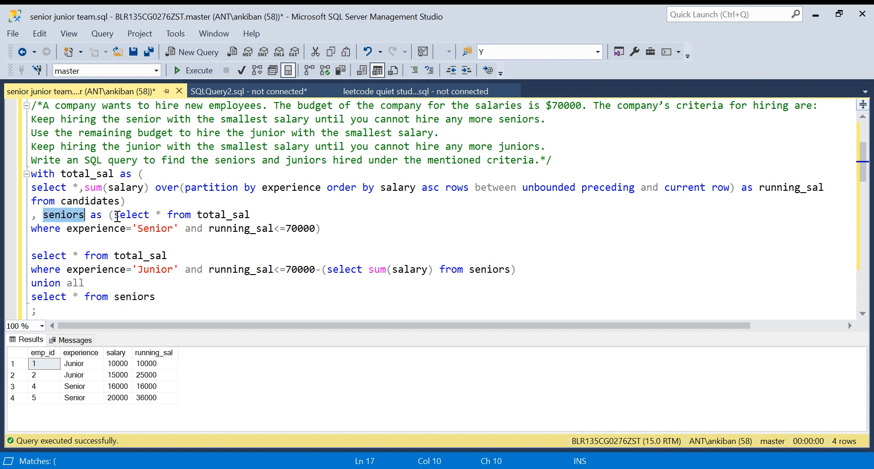
pyautogui.moveTo(290, 254)
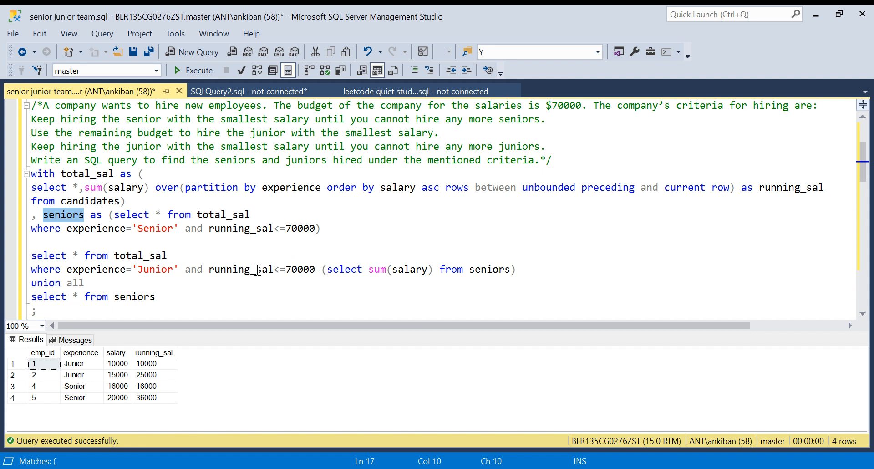
pyautogui.moveTo(95, 173)
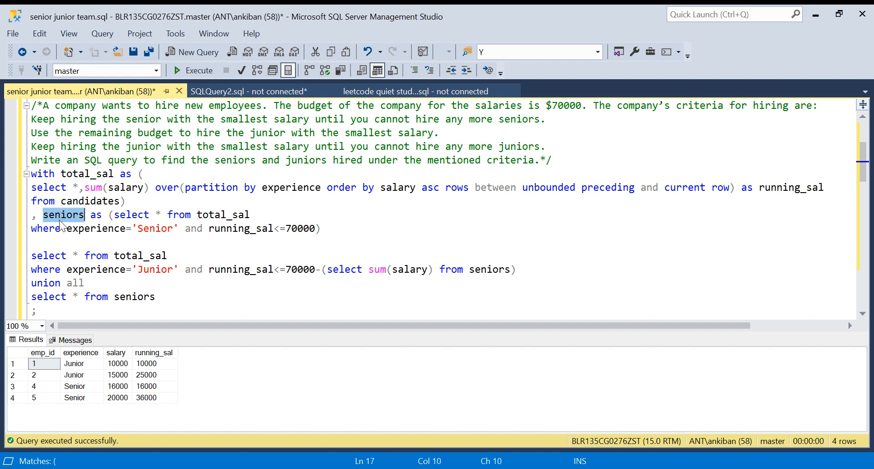
pyautogui.doubleClick(95, 270)
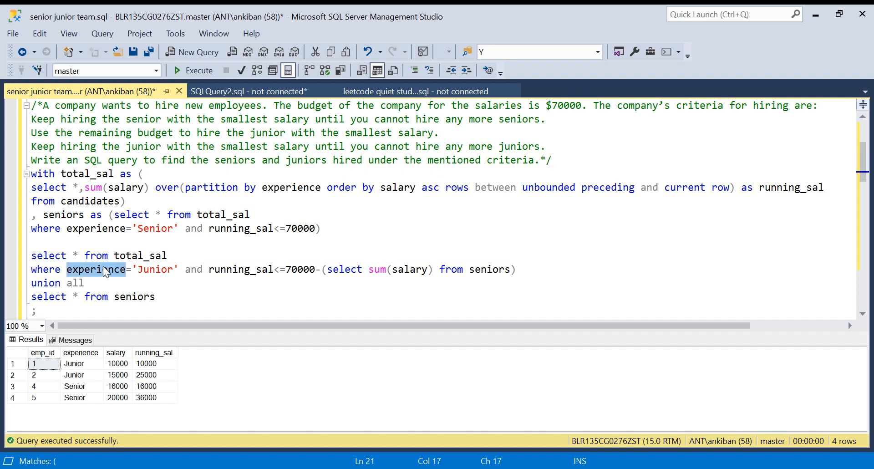